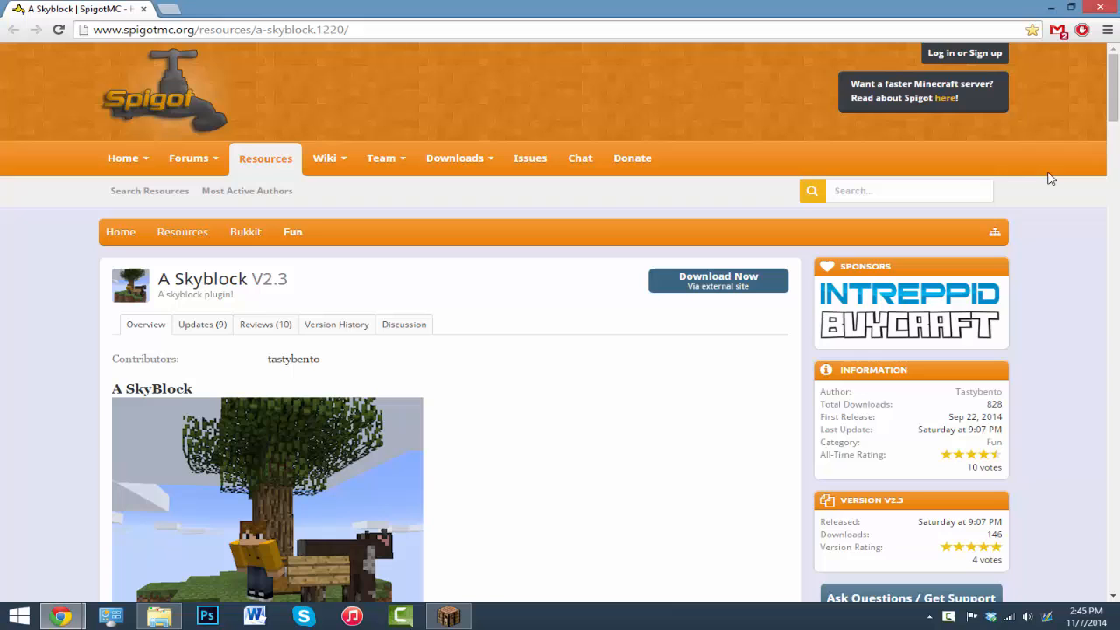
mouse_move(1041, 455)
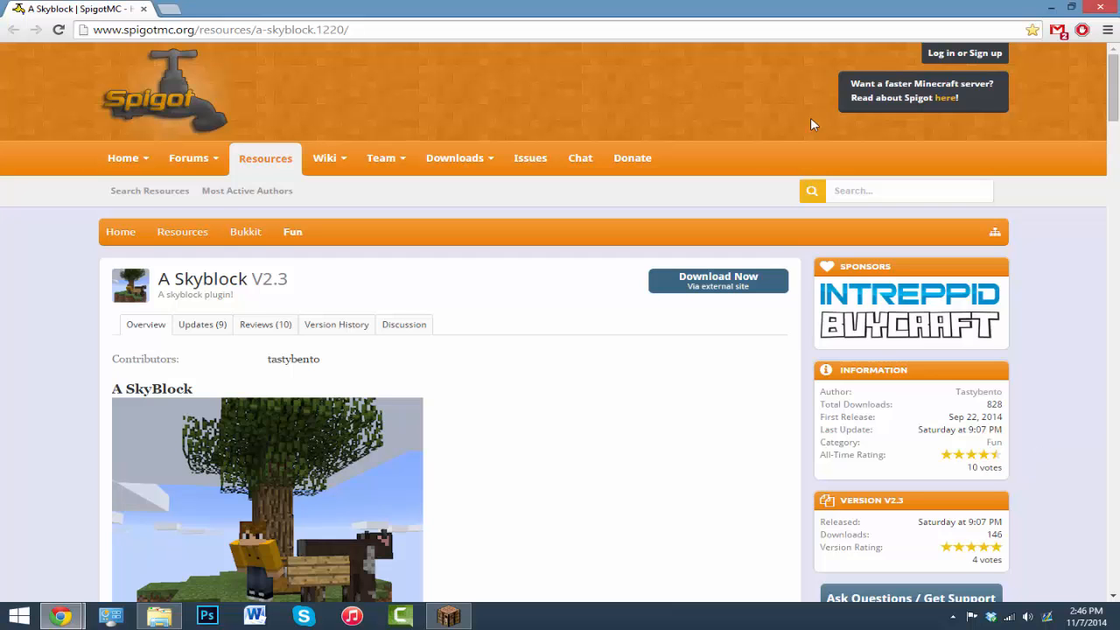
Step: Download askyblock.jar from the SpigotMC page and keep it despite Chrome's warning
left_click(717, 278)
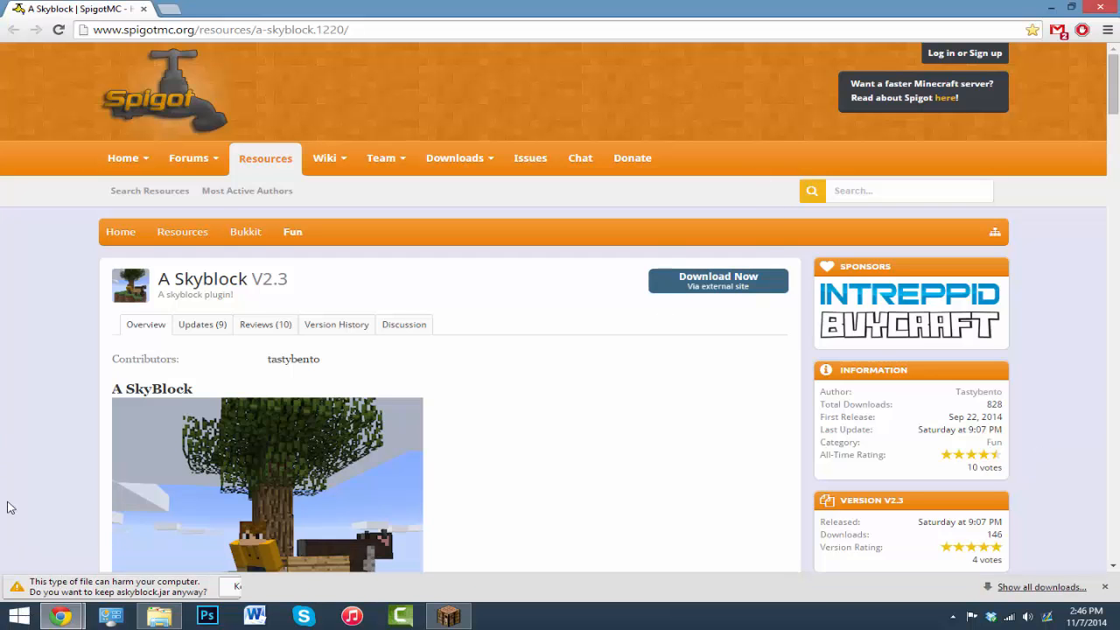
left_click(229, 586)
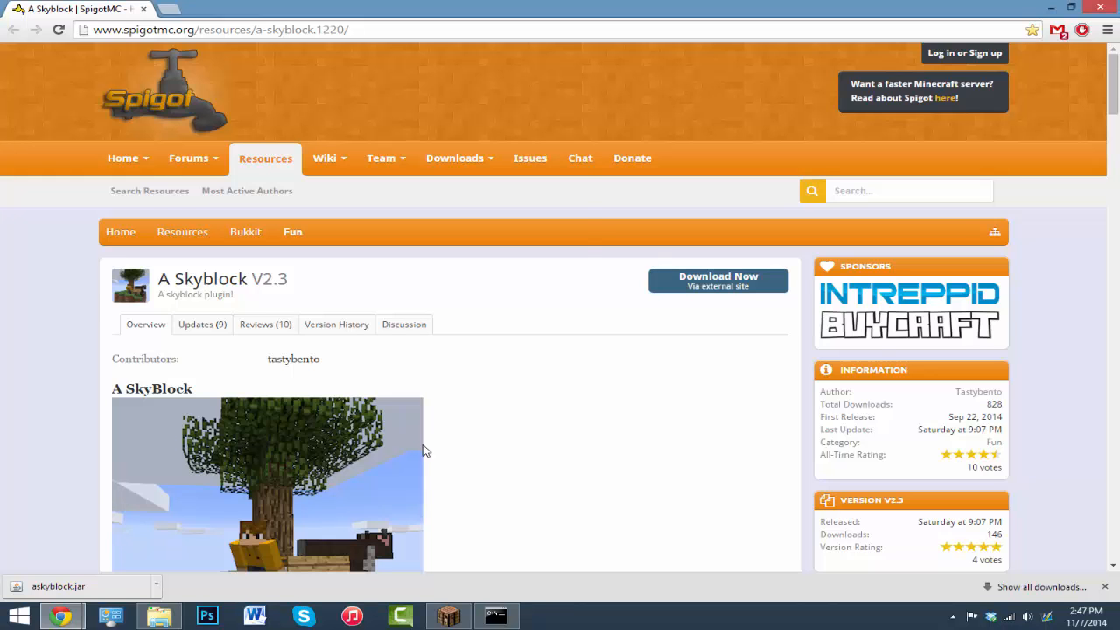
Step: Go to Spigot Server > plugins > ASkyBlock and bring up config.yml's context menu
left_click(496, 615)
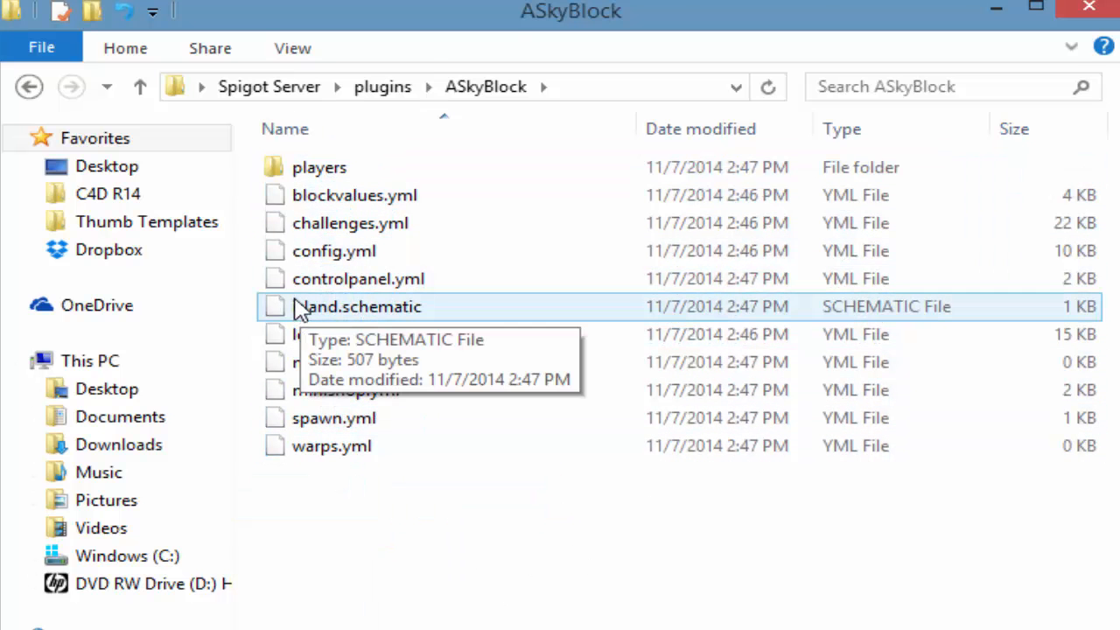
left_click(354, 195)
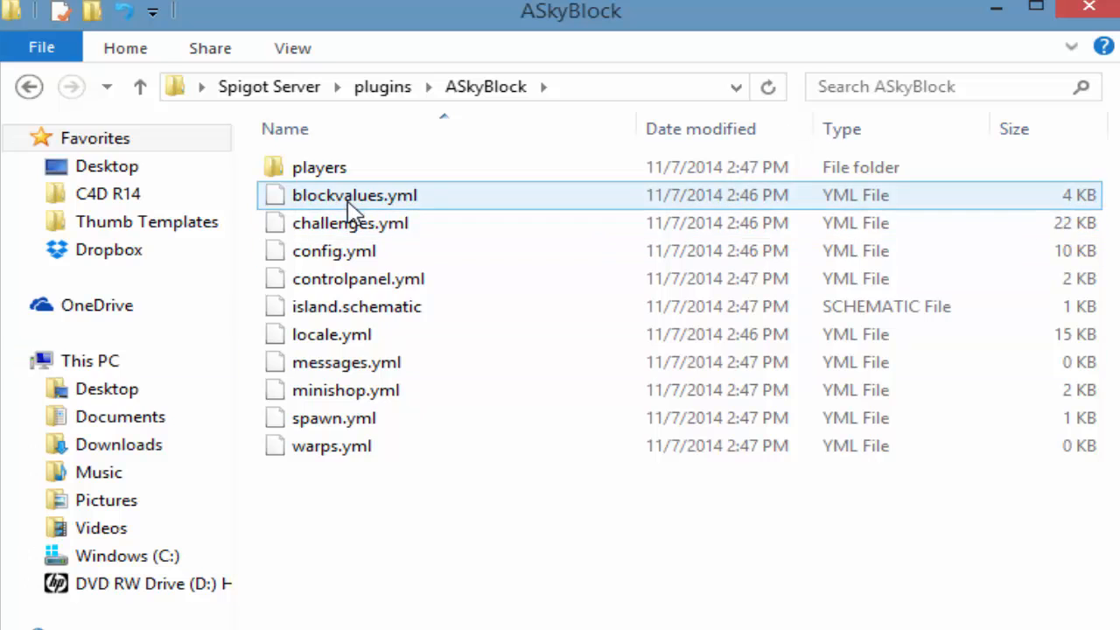
left_click(333, 251)
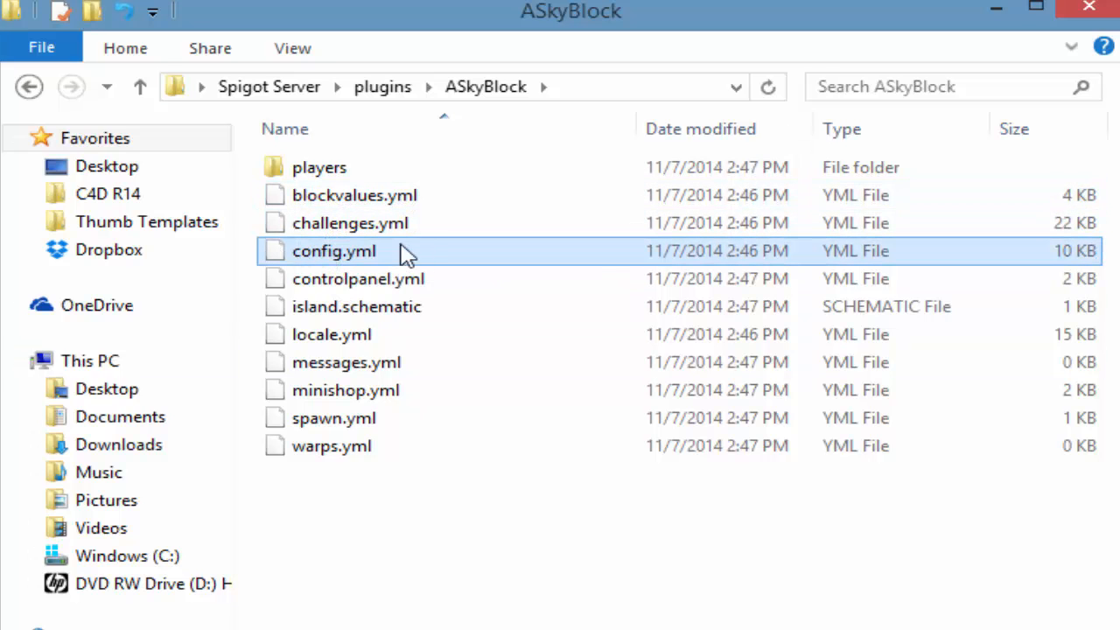
right_click(333, 251)
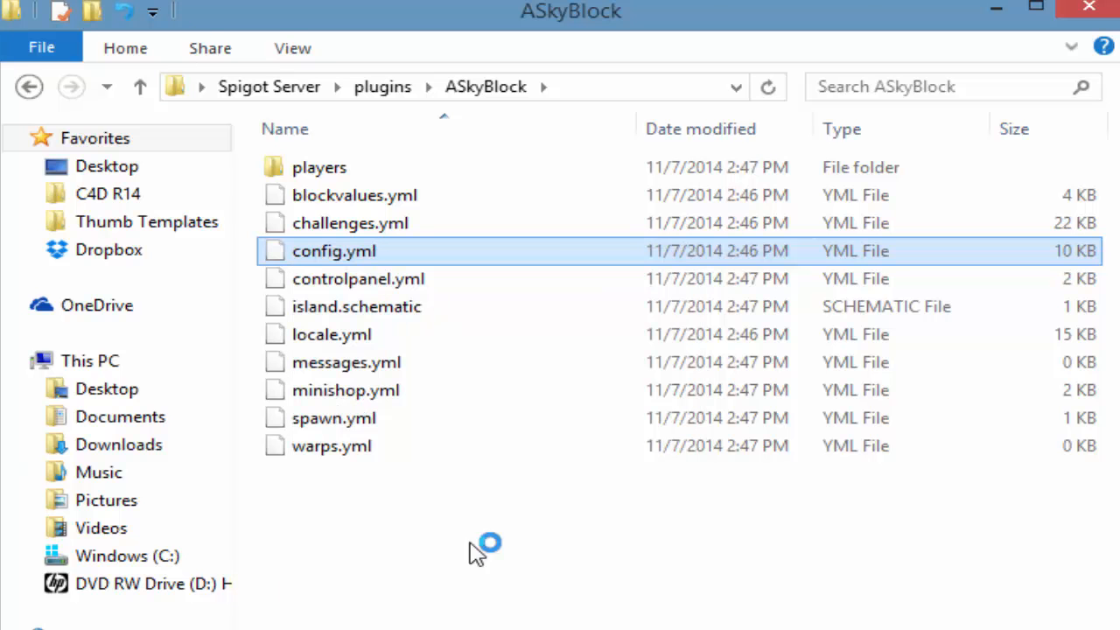
Step: Replace the sealevel value in config.yml with 0
double_click(334, 251)
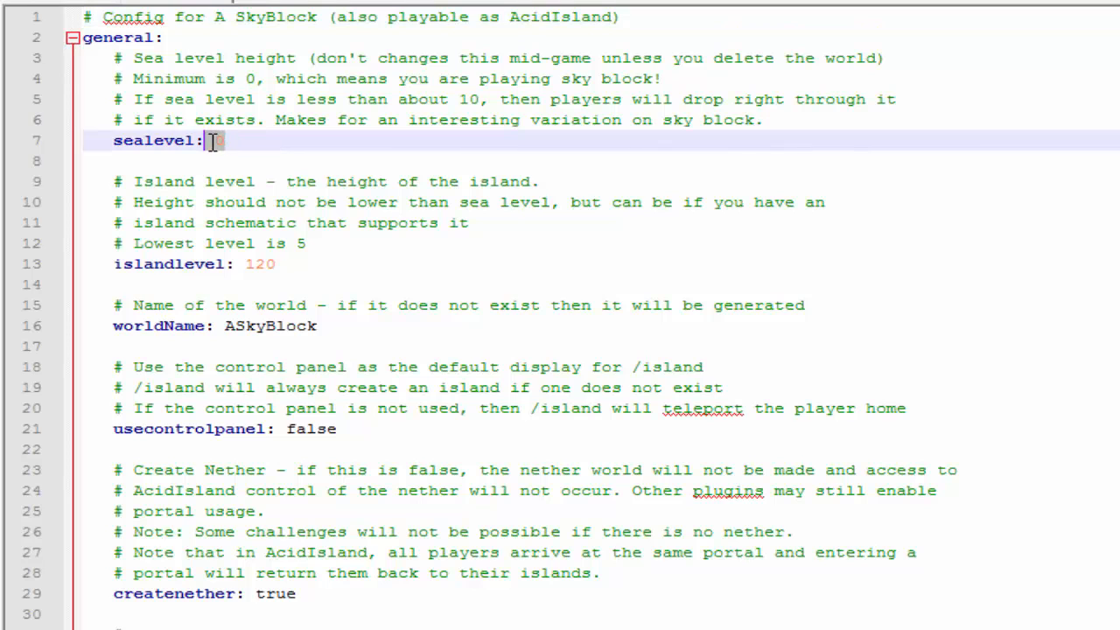
type("0")
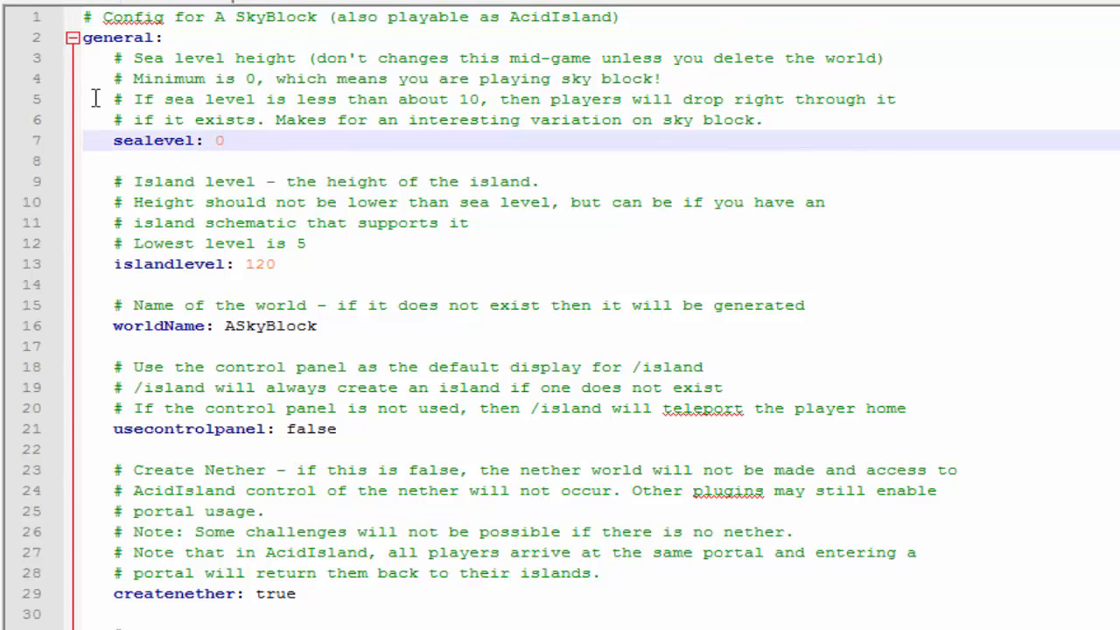
mouse_move(35, 92)
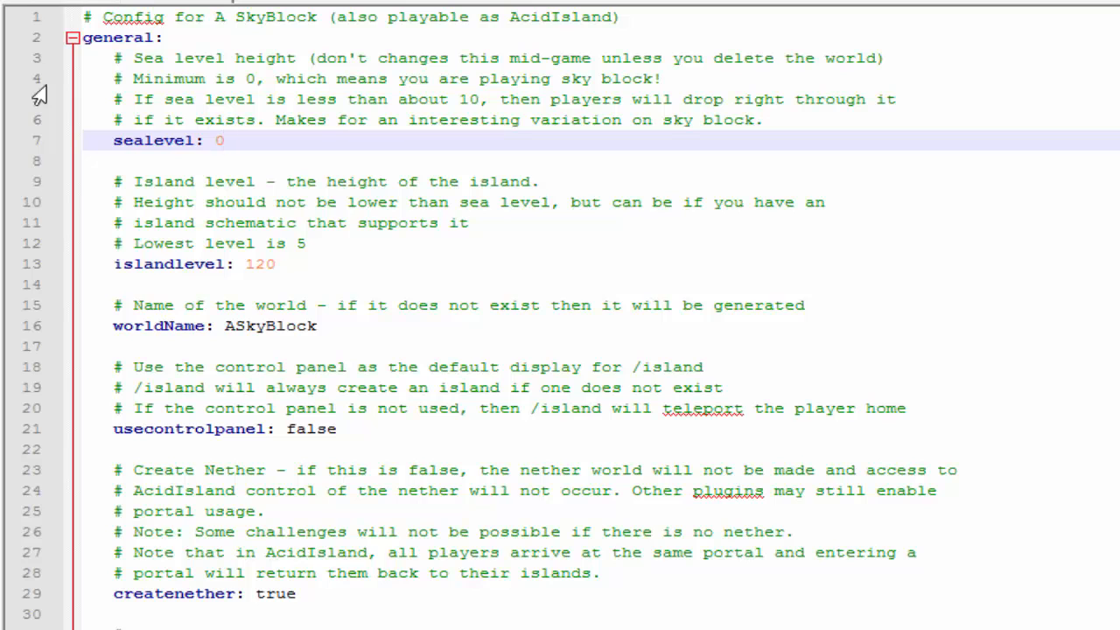
left_click(224, 140)
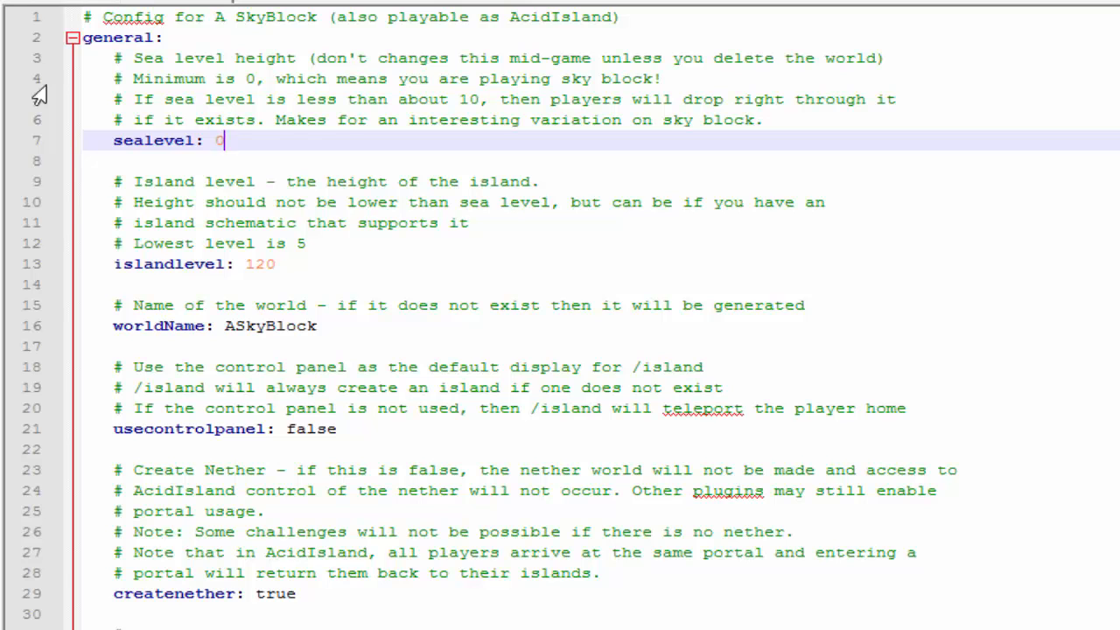
mouse_move(281, 264)
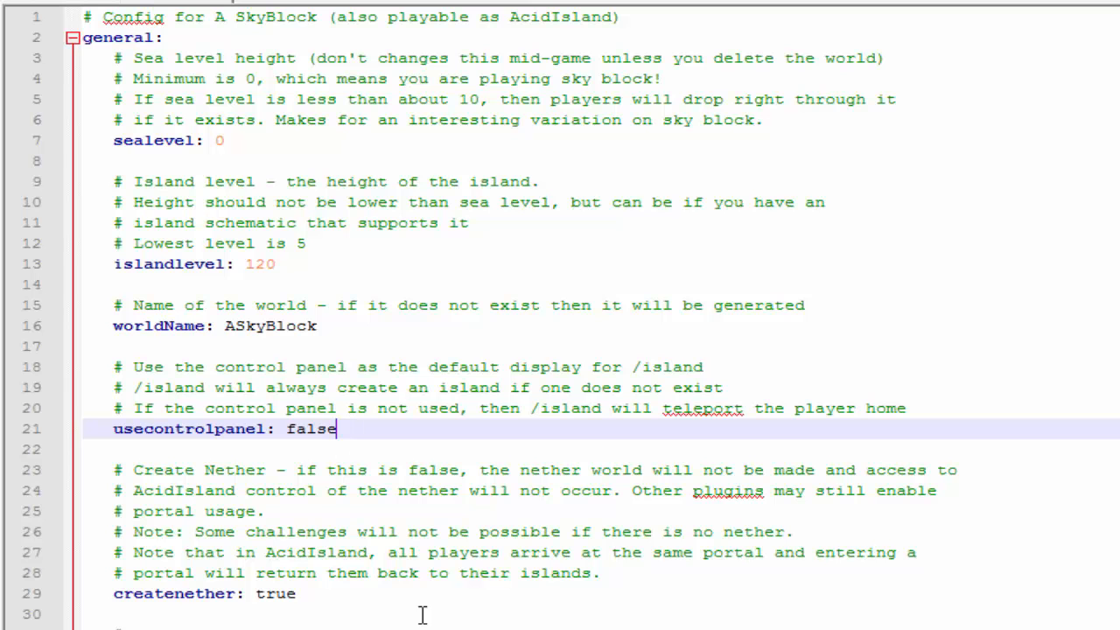
Step: Scroll config.yml through the resetwait, resetlimit, island and biomes settings
scroll("down", 3)
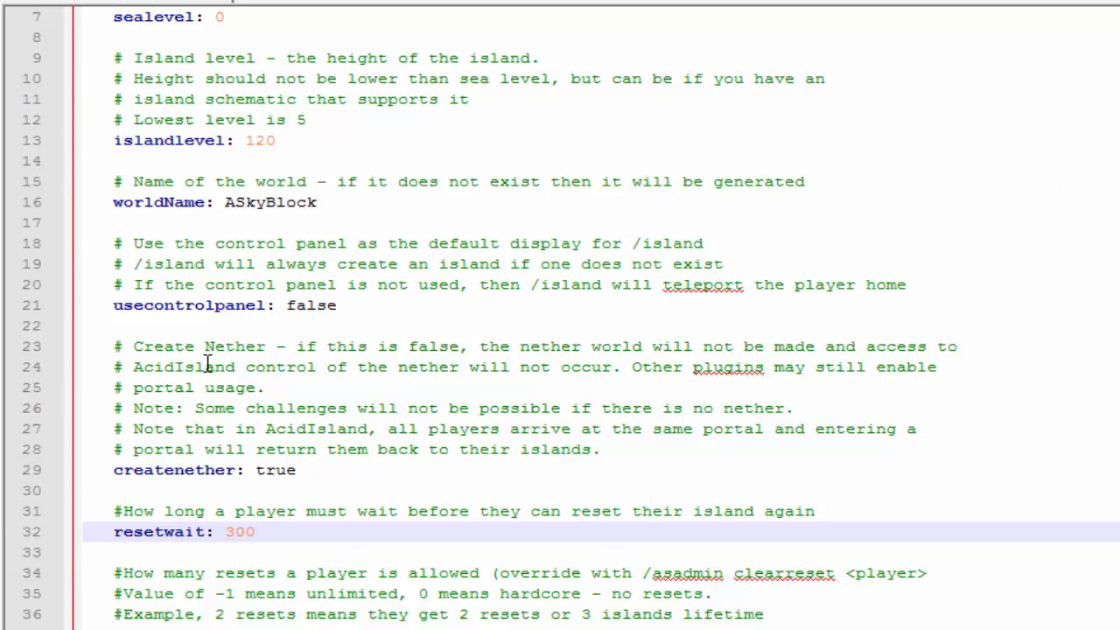
scroll("down", 3)
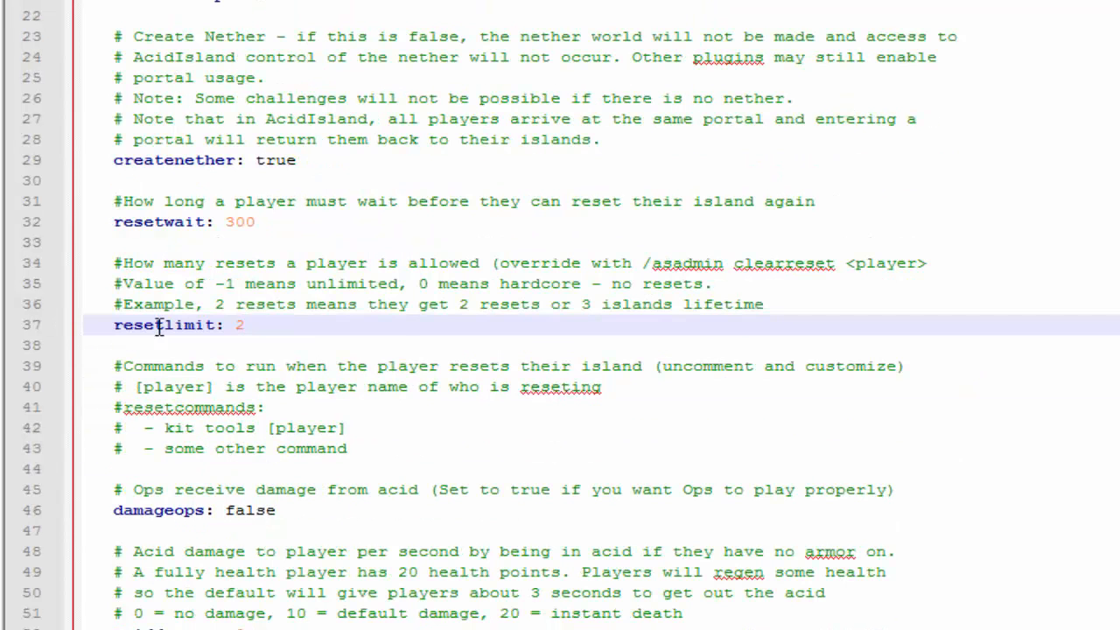
scroll("down", 3)
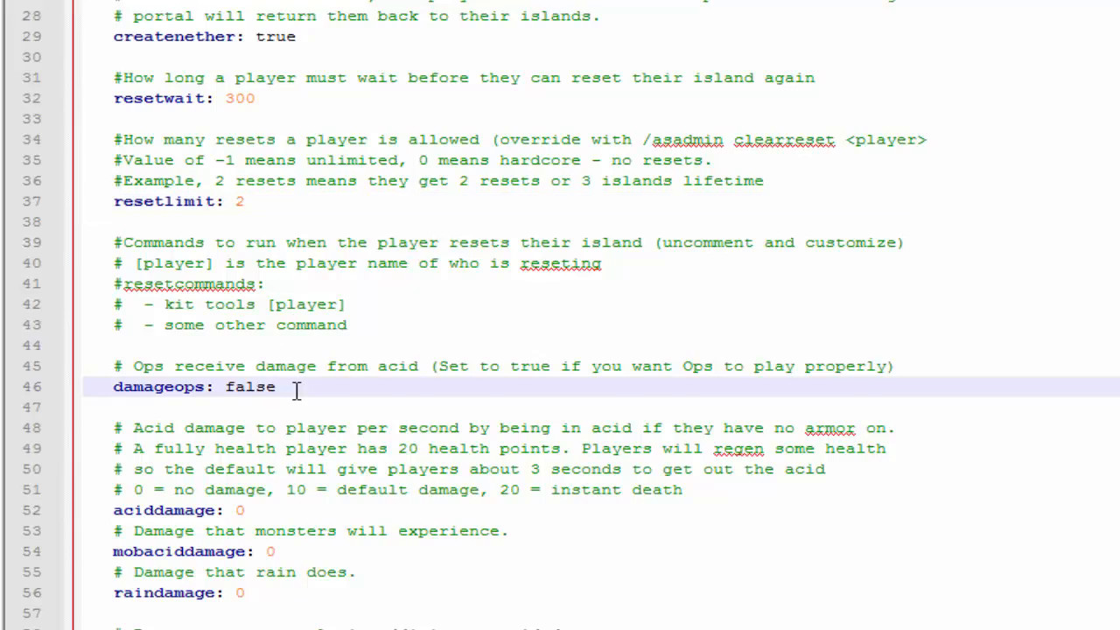
scroll("down", 3)
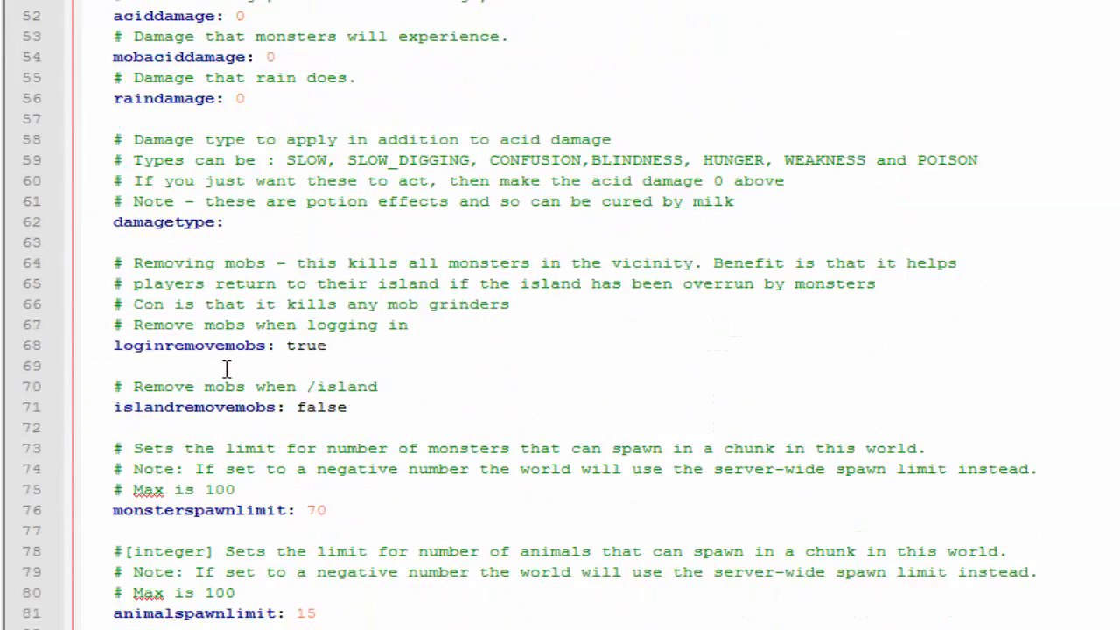
scroll("down", 3)
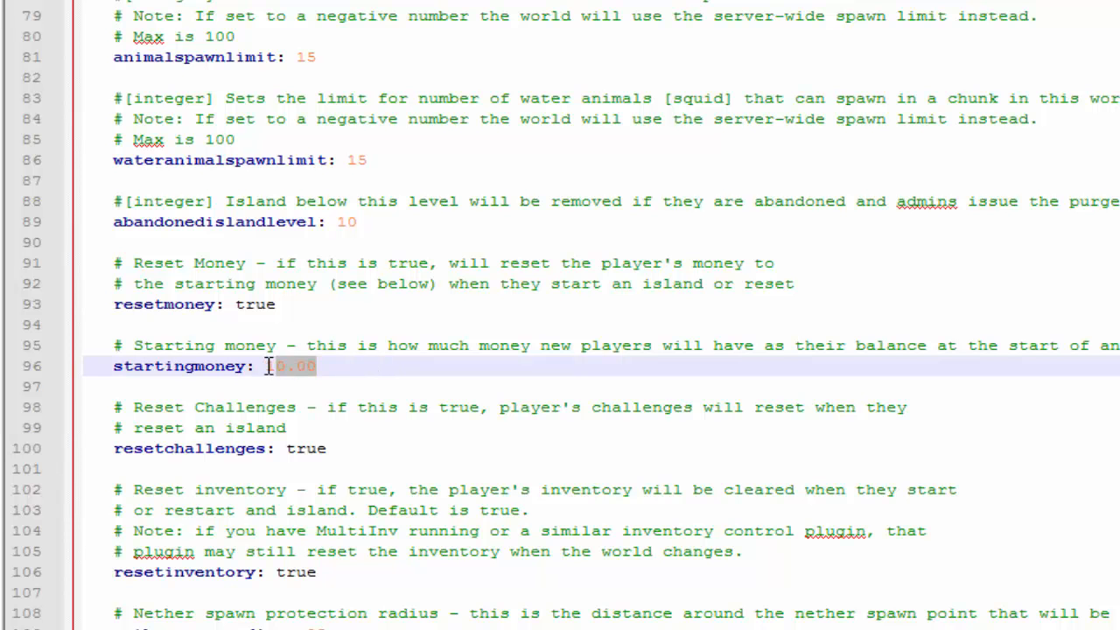
scroll("down", 3)
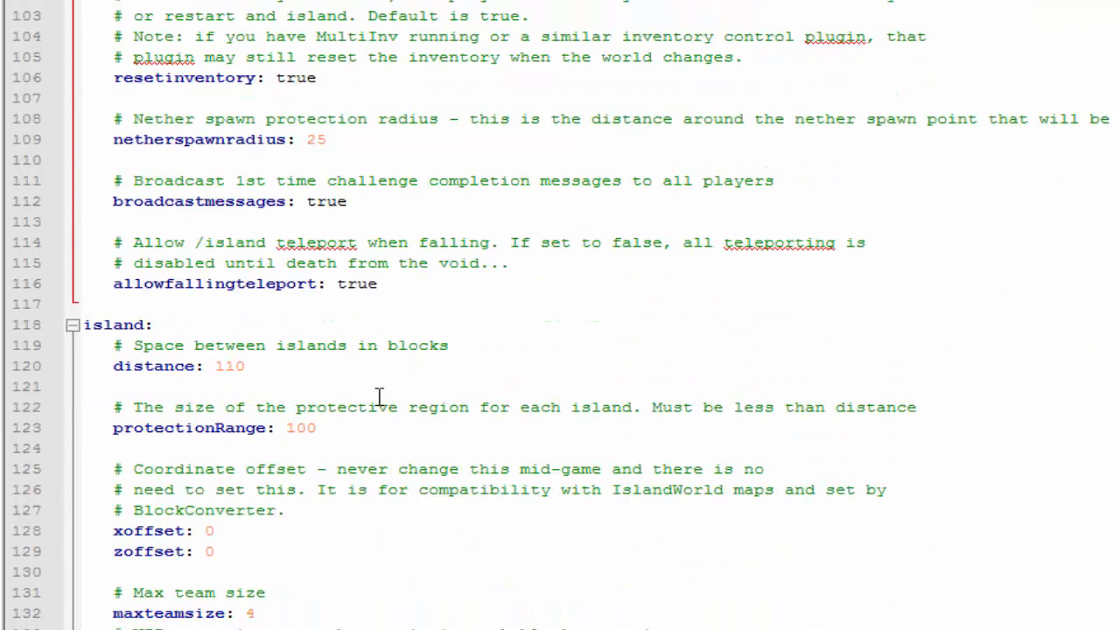
scroll("down", 3)
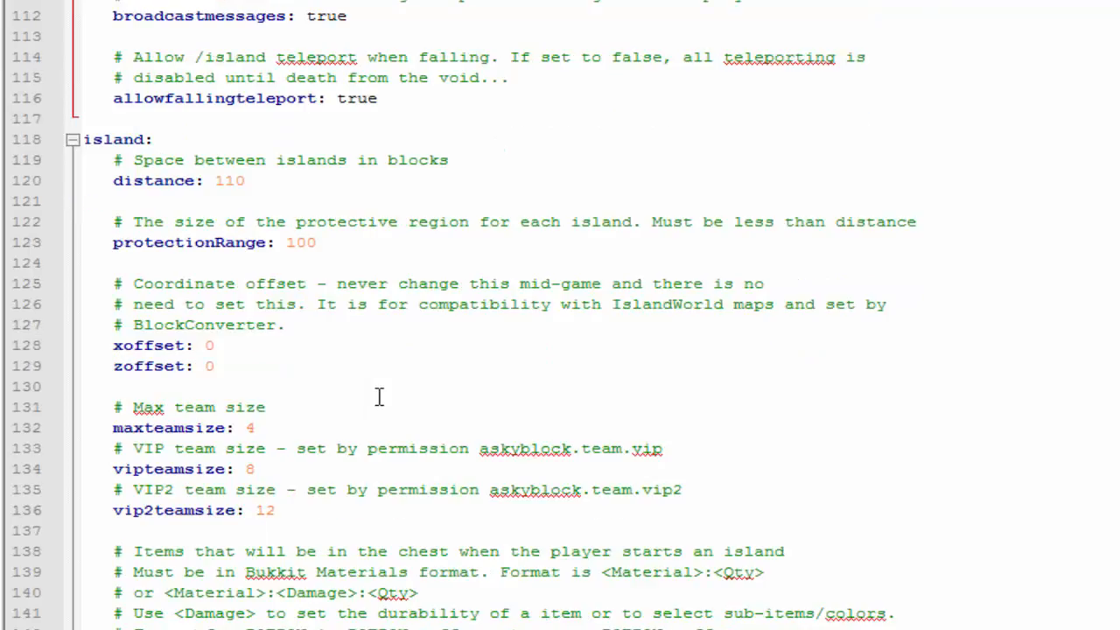
scroll("down", 3)
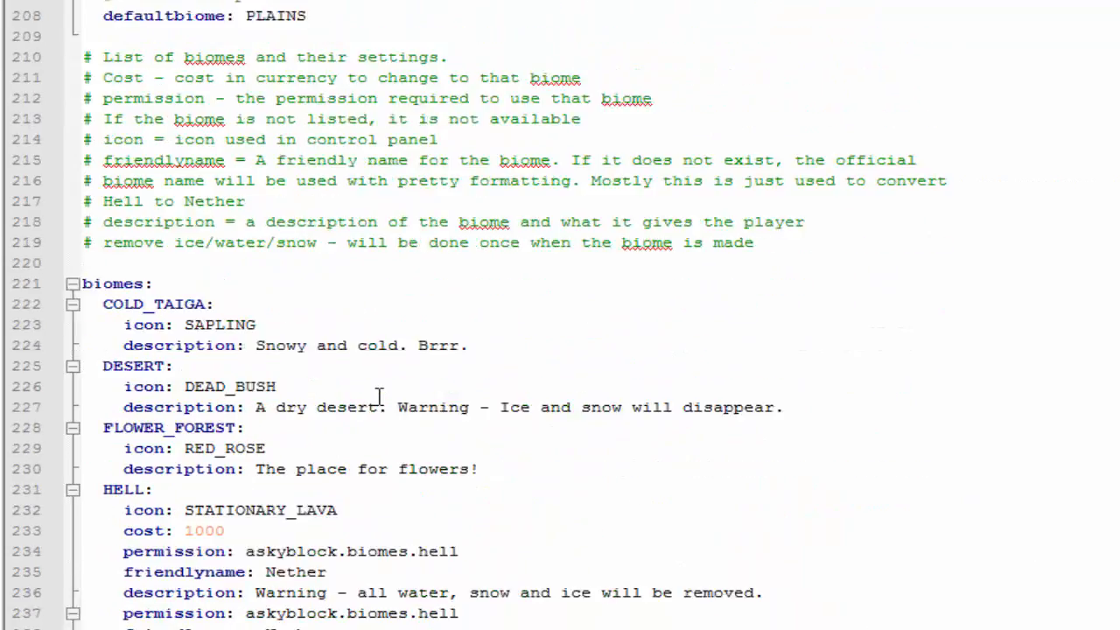
scroll("down", 3)
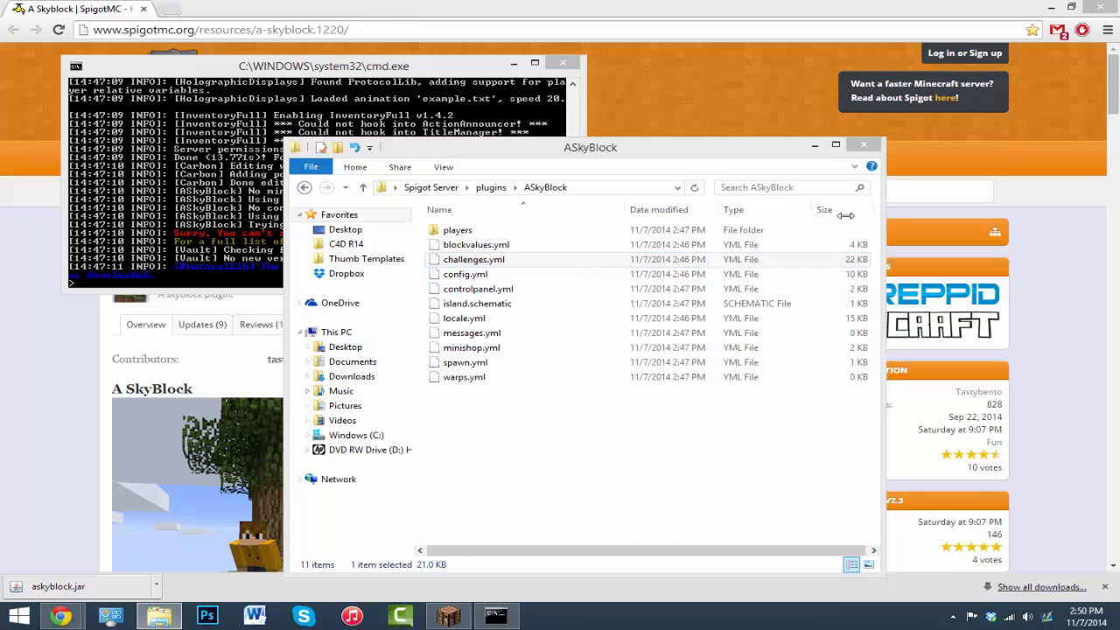
Step: Open challenges.yml and inspect the glassmaker challenge's reward text and GLASS icon
double_click(474, 259)
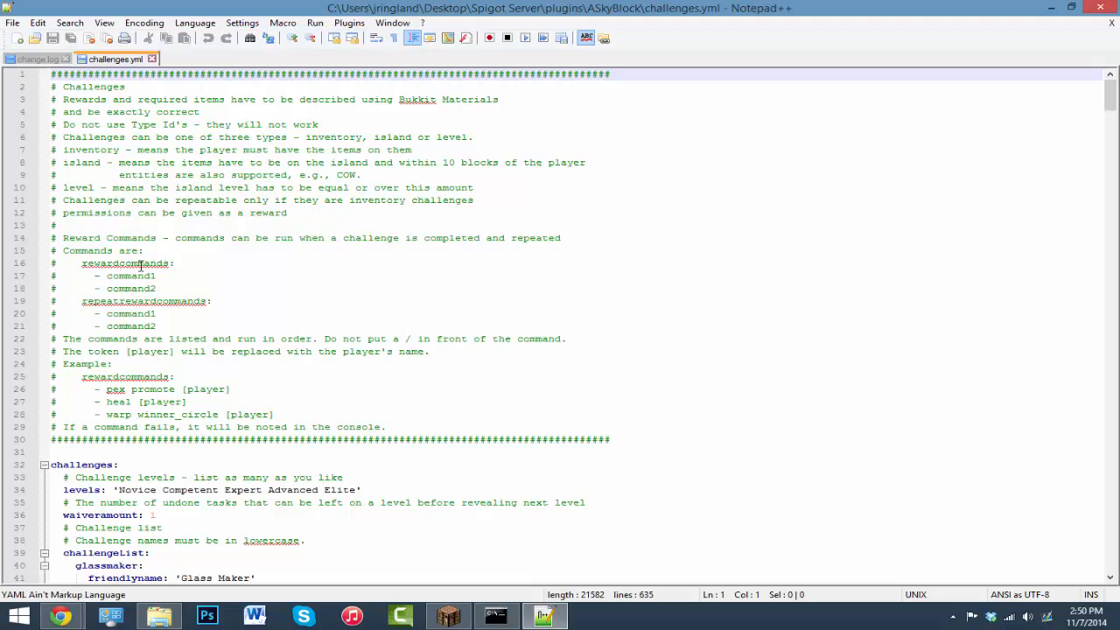
scroll("down", 3)
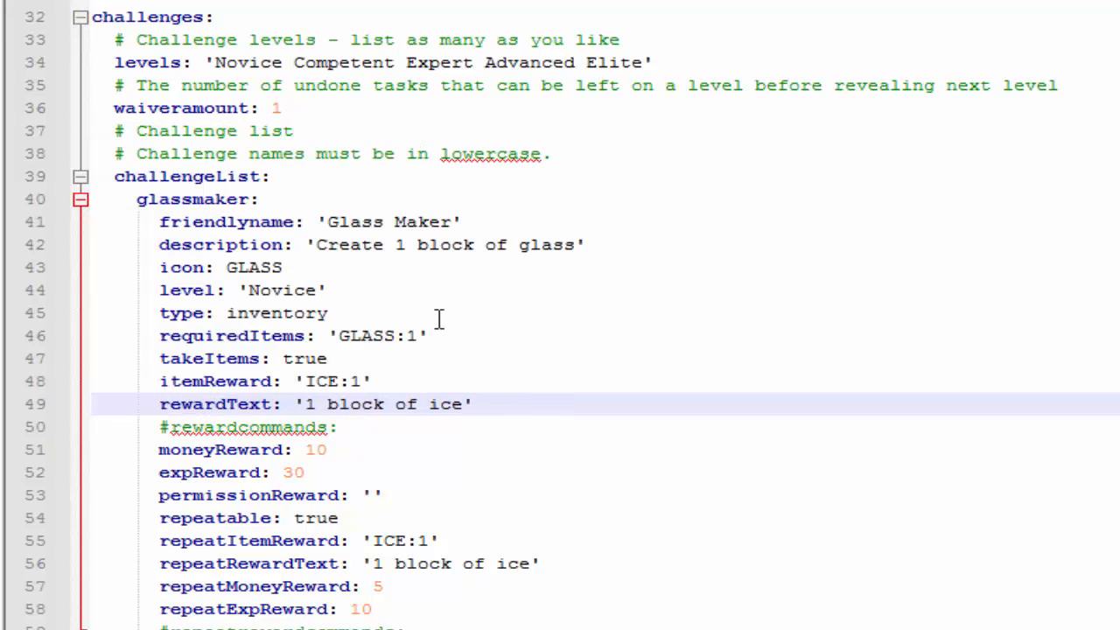
mouse_move(104, 348)
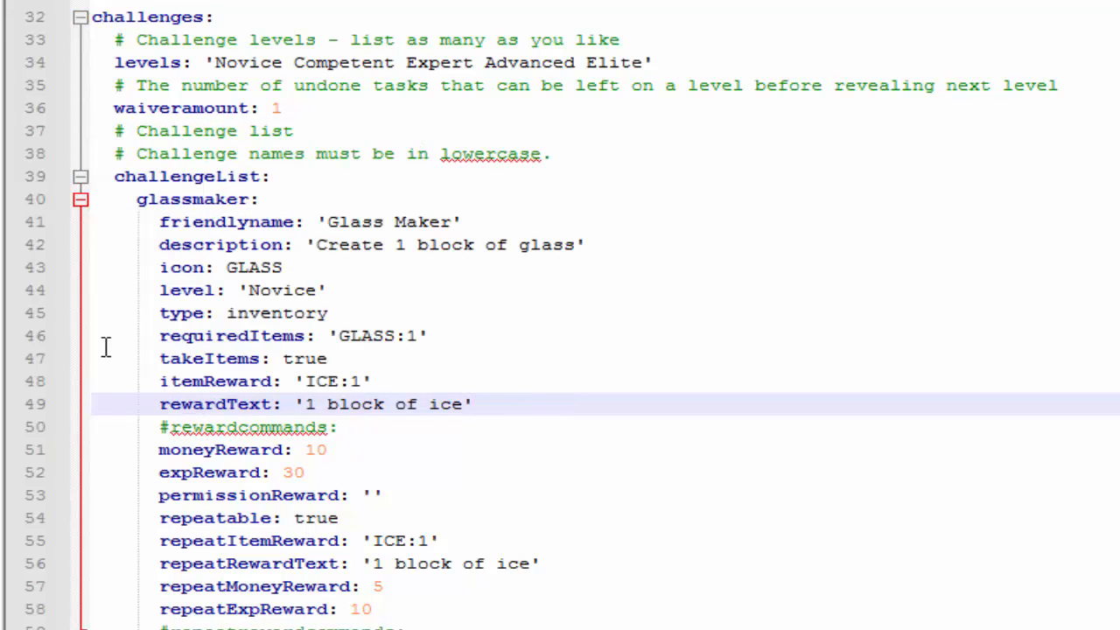
left_click(473, 404)
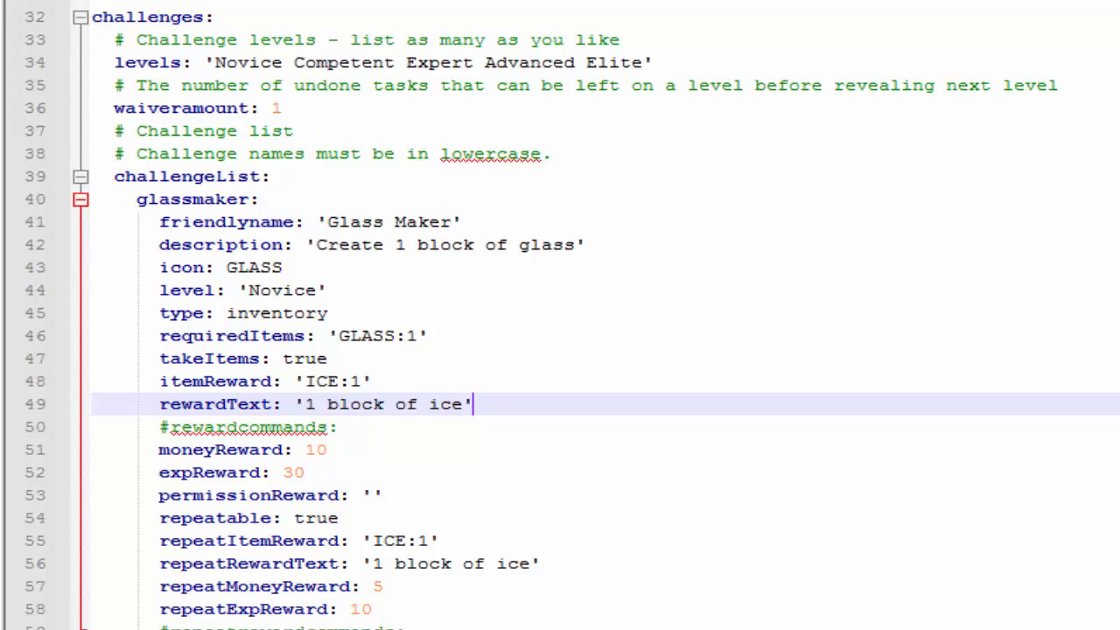
left_click(258, 267)
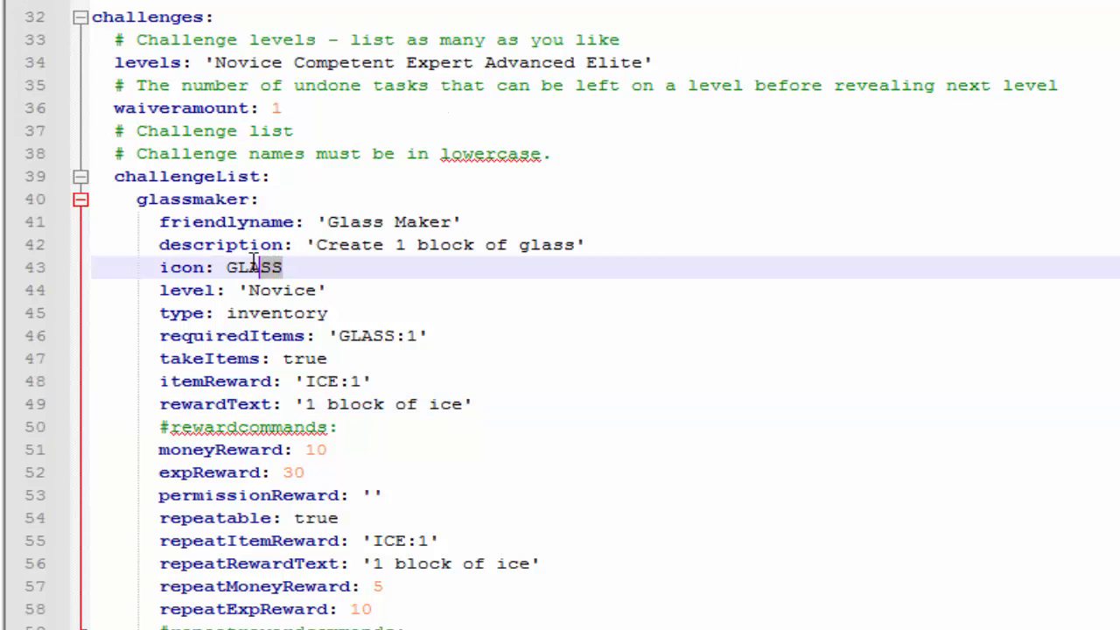
double_click(254, 266)
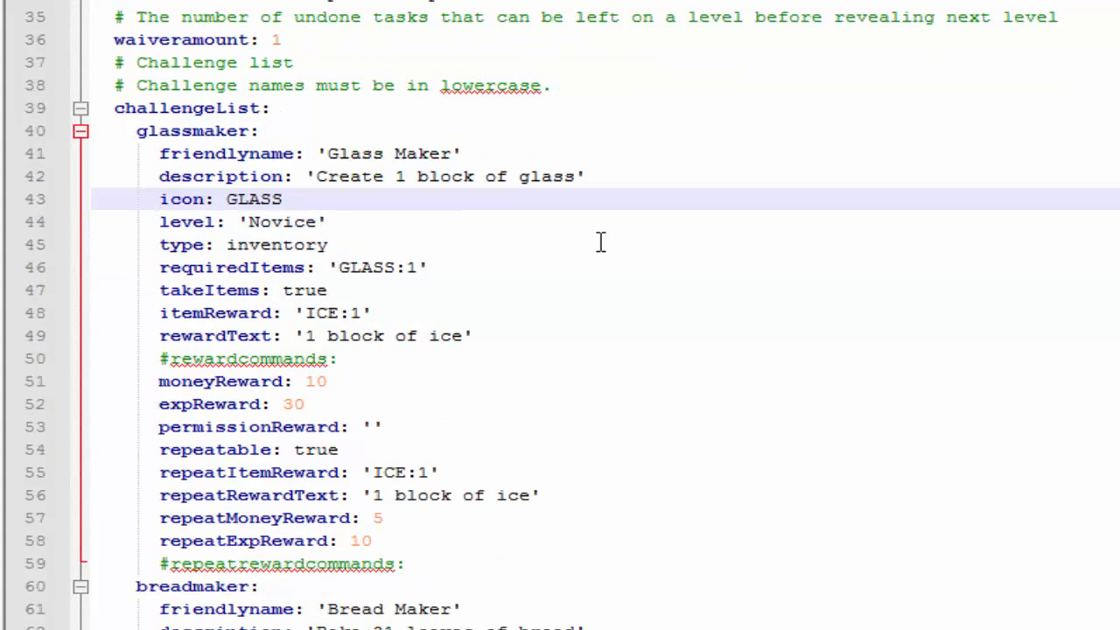
Step: Scroll through the remaining challenges down to treecutter
scroll("down", 3)
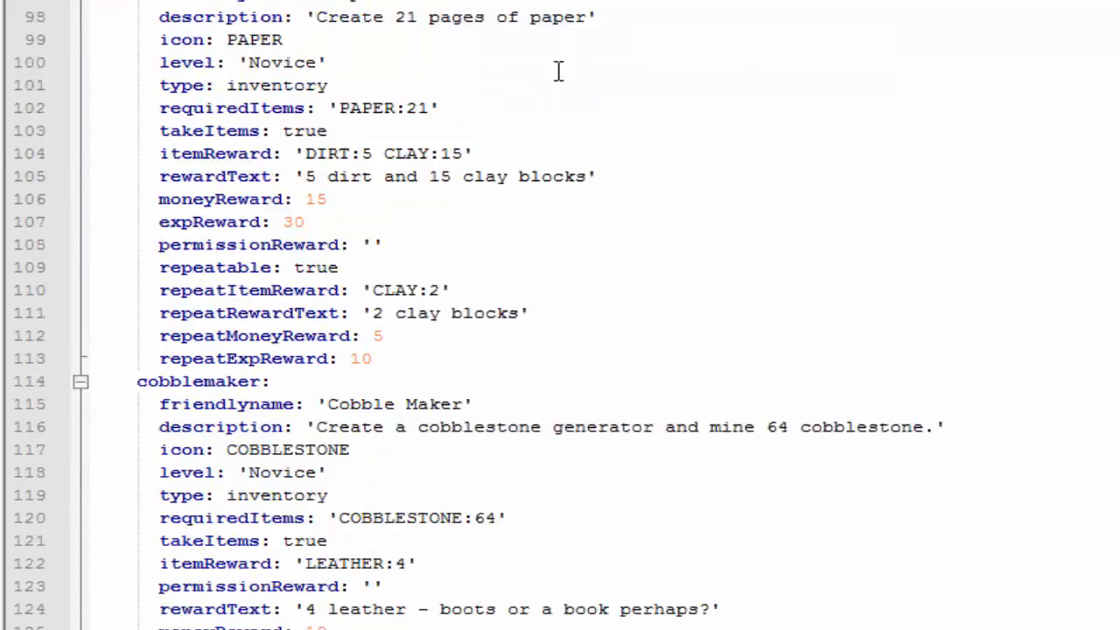
scroll("down", 3)
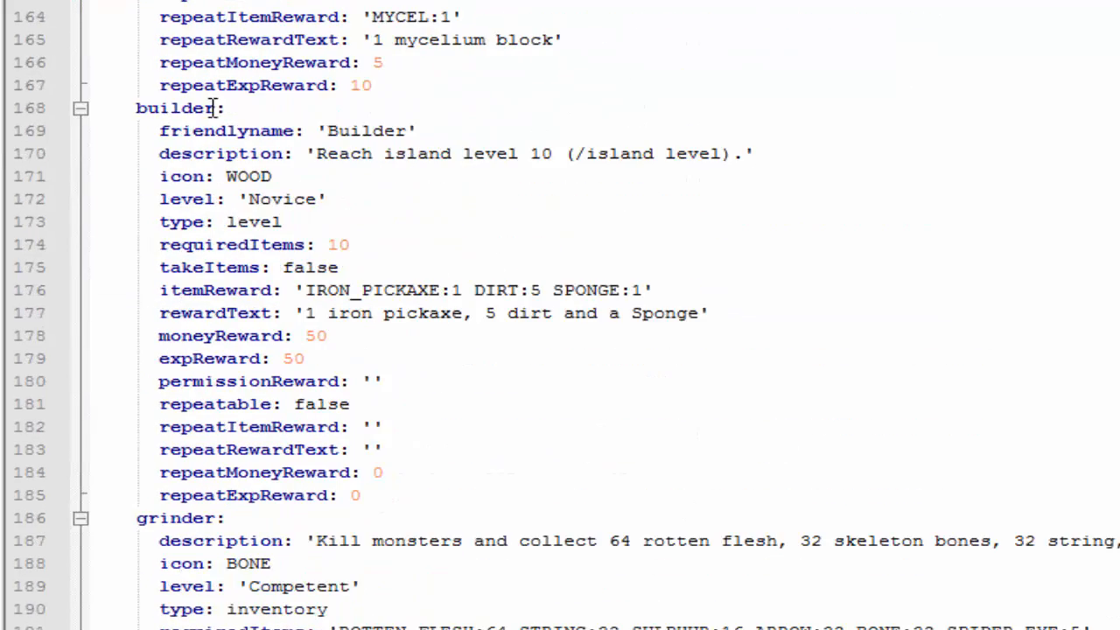
scroll("down", 3)
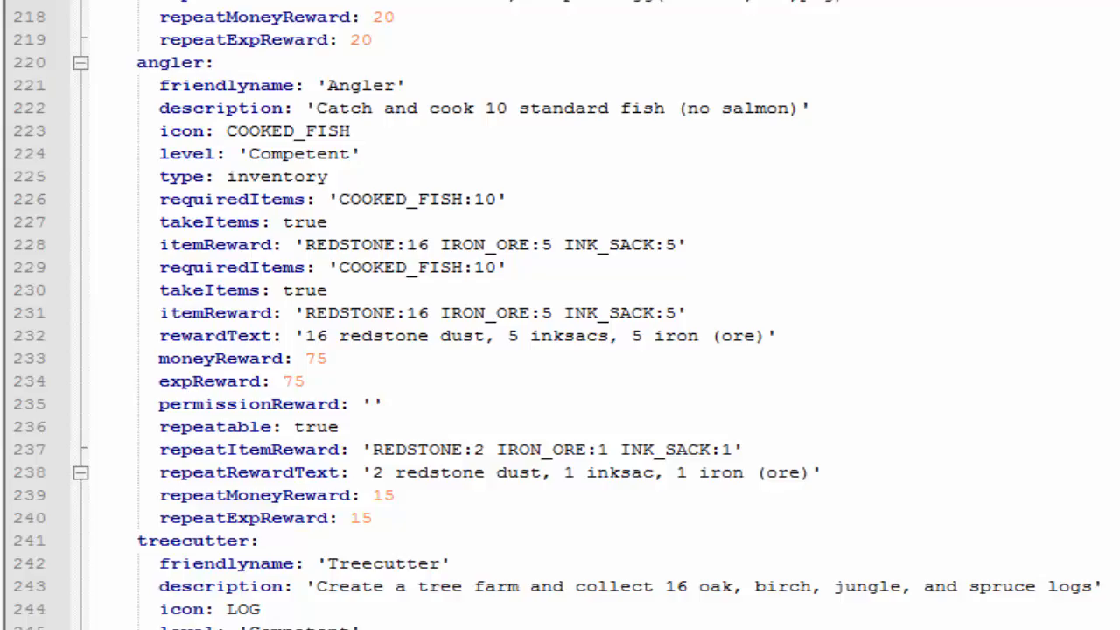
scroll("down", 3)
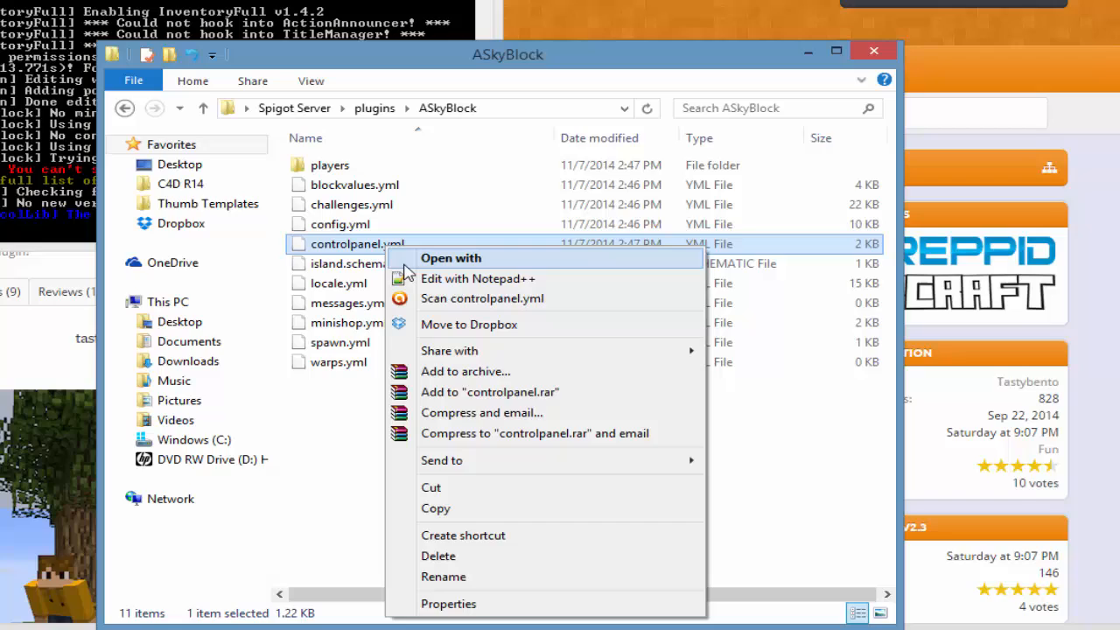
Step: Open controlpanel.yml and inspect its buttons section and the first button's material
left_click(477, 278)
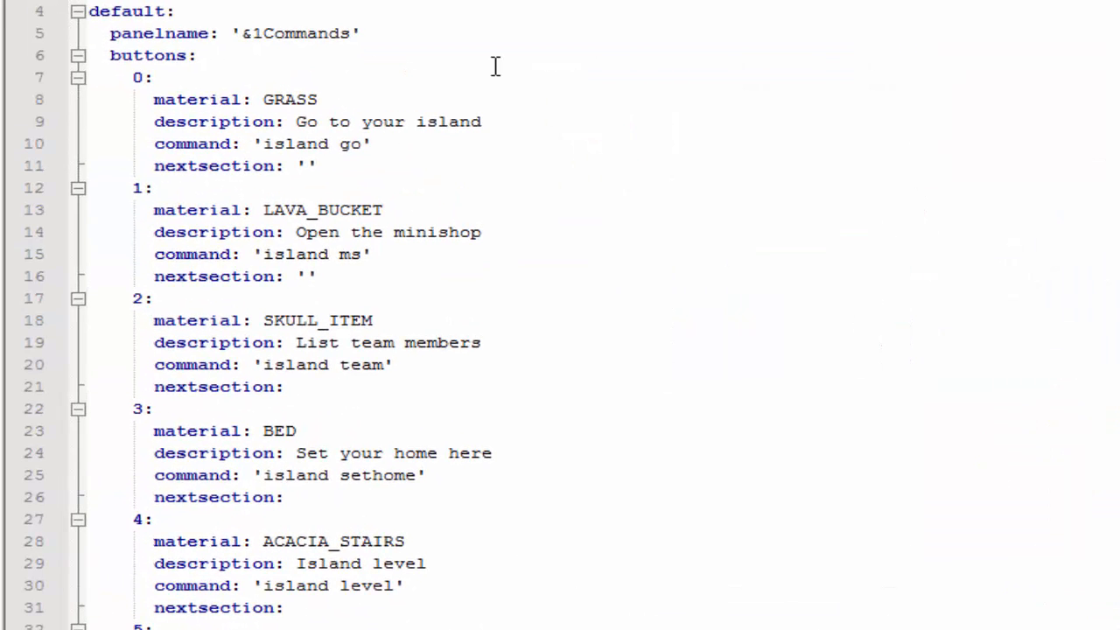
mouse_move(108, 67)
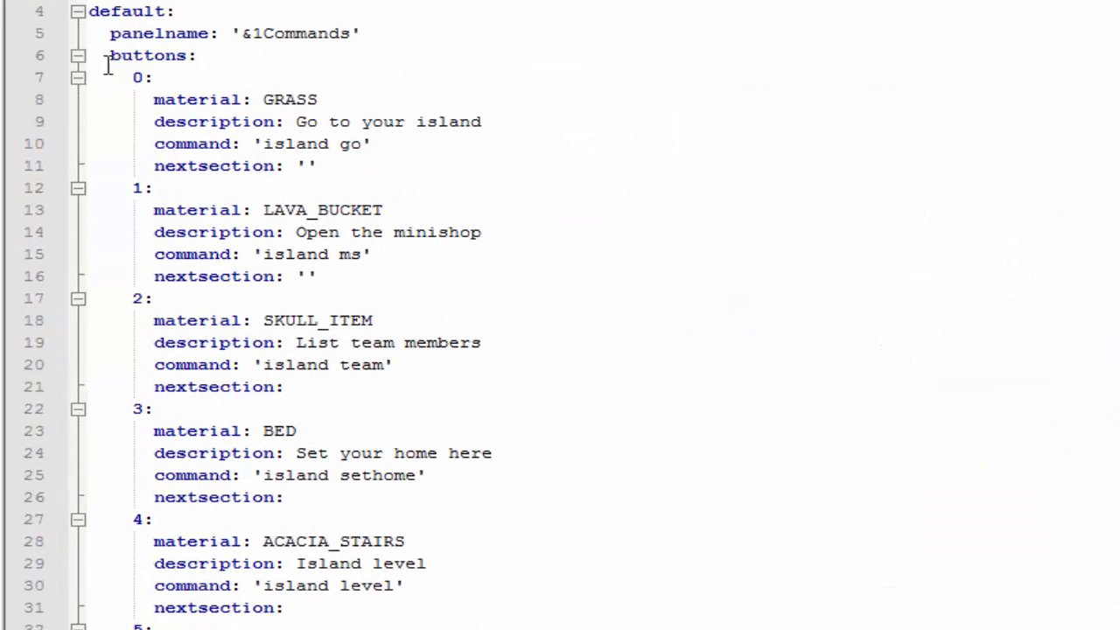
left_click(140, 77)
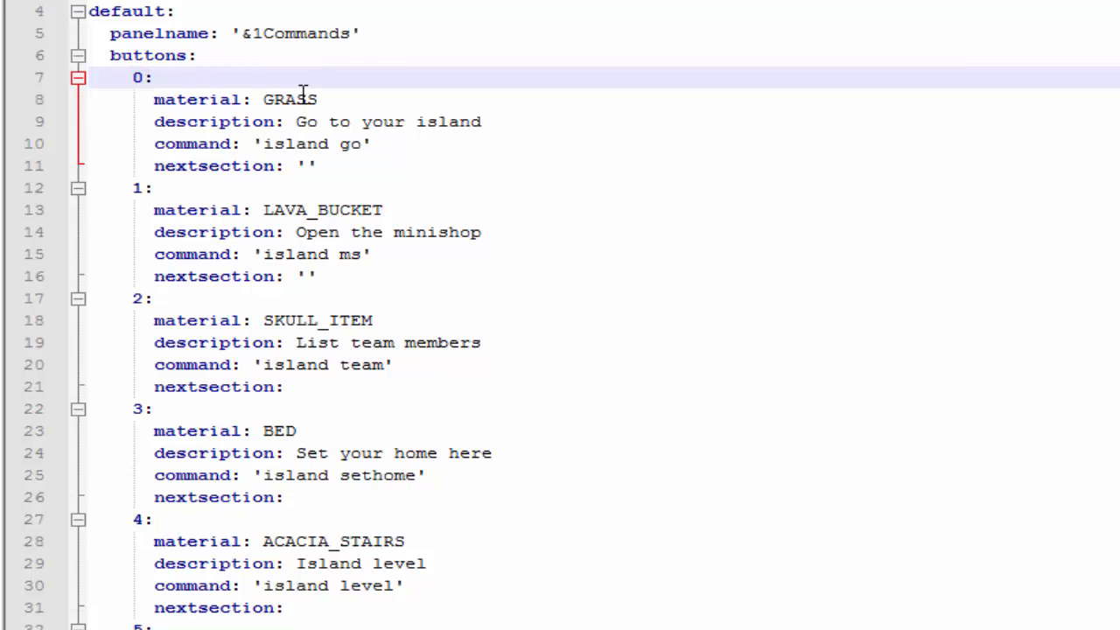
left_click(457, 100)
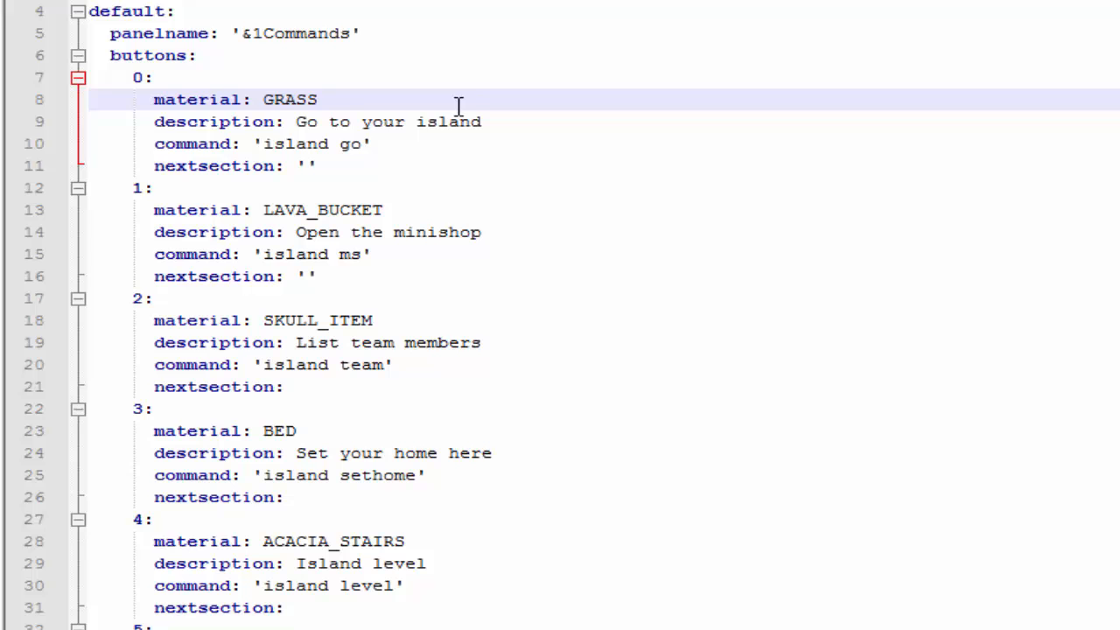
left_click(367, 144)
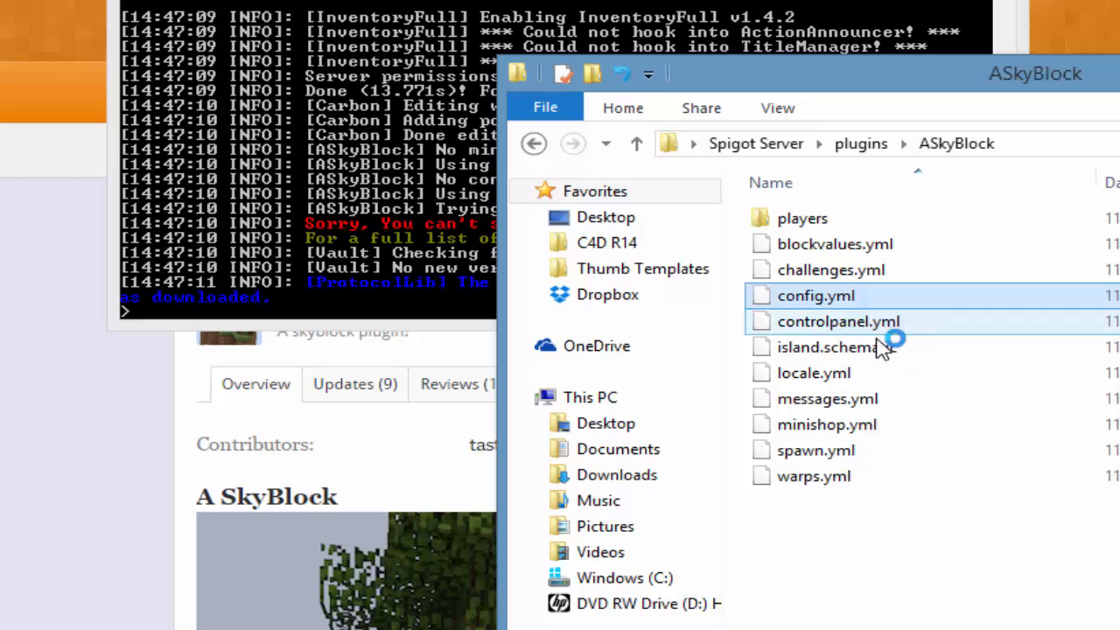
Step: Change usecontrolpanel from false to true in config.yml
double_click(816, 295)
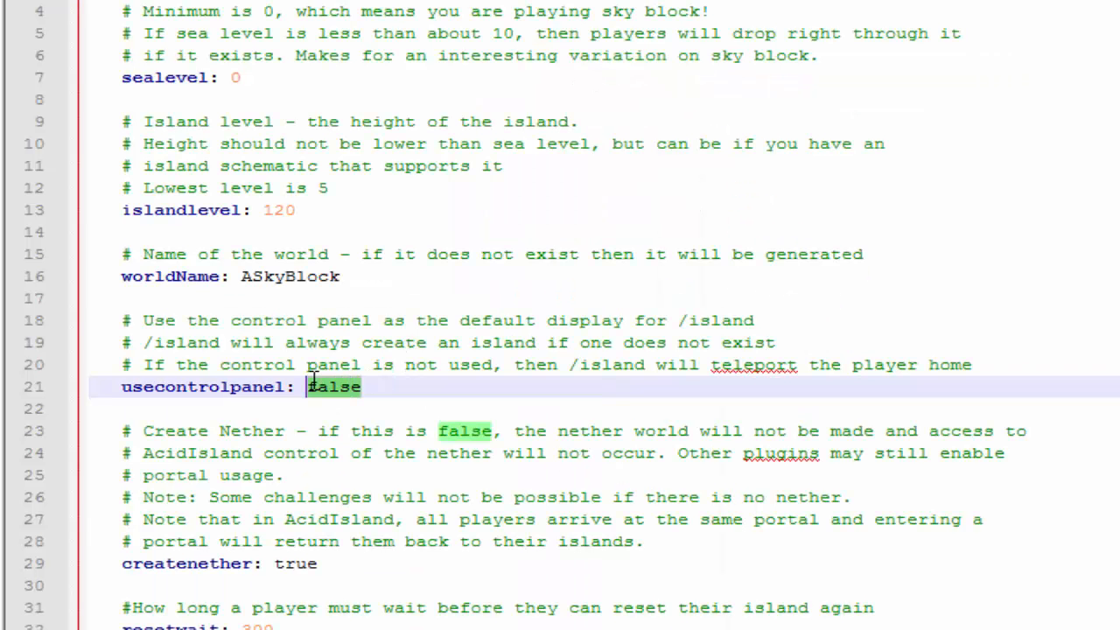
type("true")
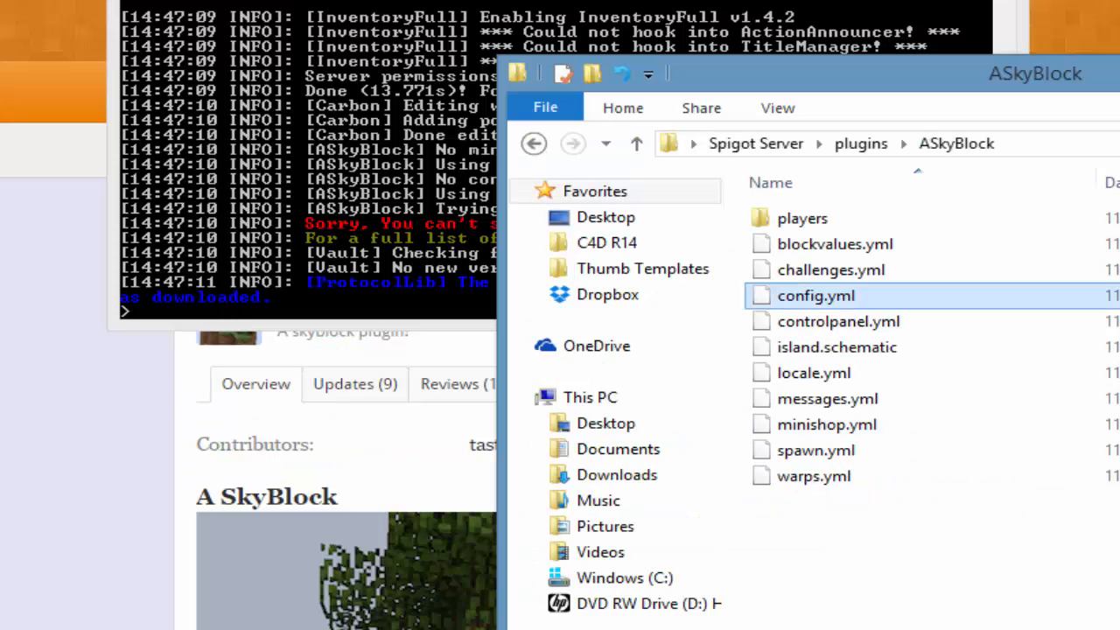
left_click(825, 424)
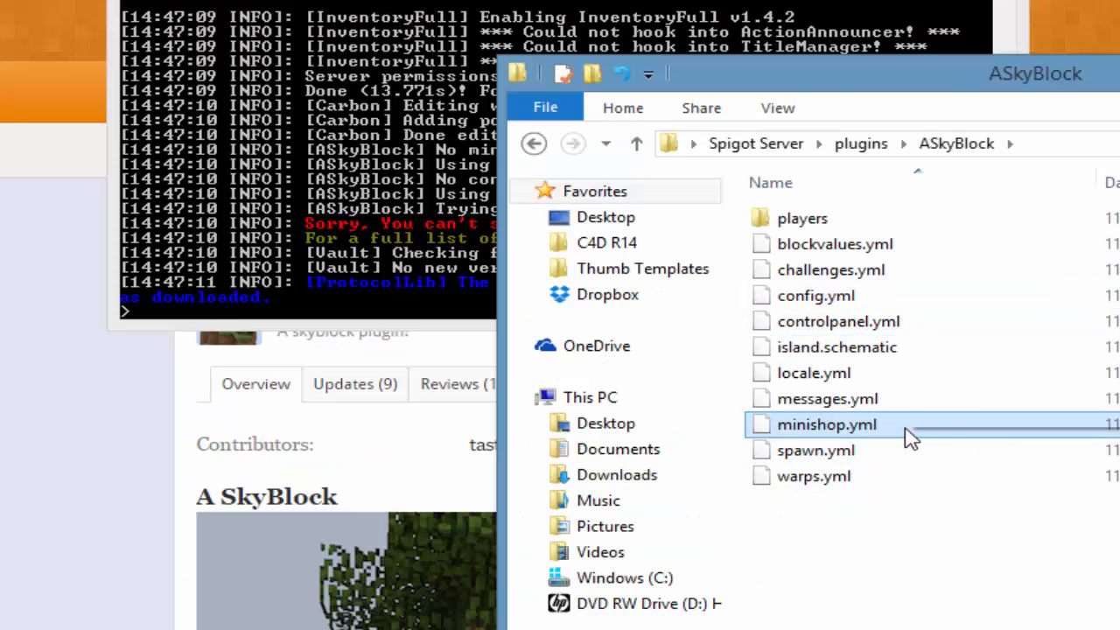
Step: Add an item6 entry to minishop.yml with material GRASS, quantity 1, price 200
double_click(827, 424)
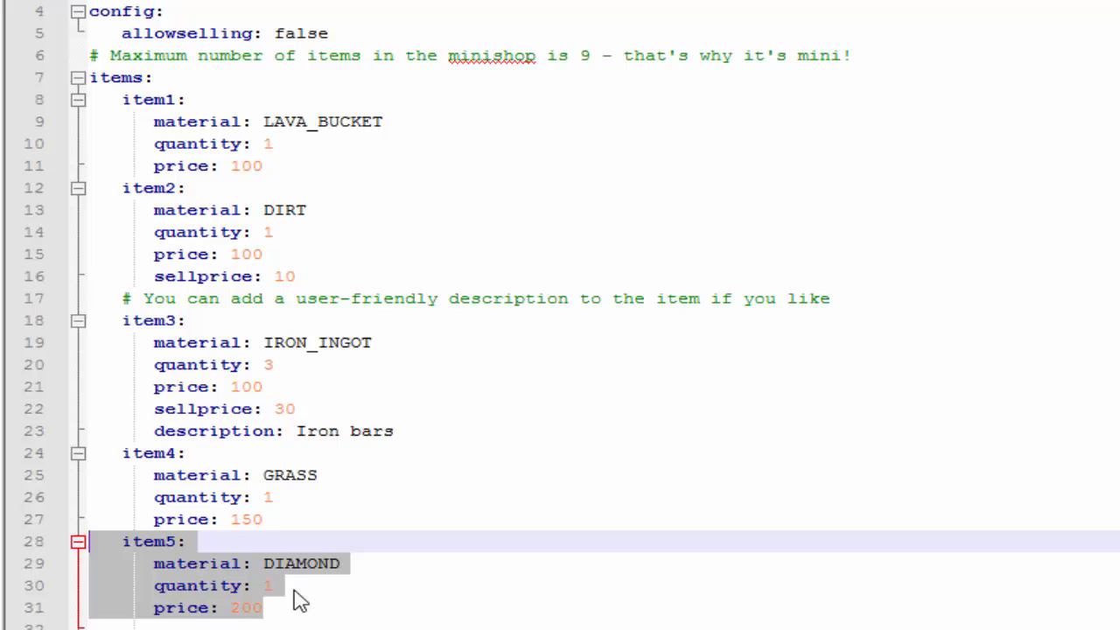
scroll("down", 3)
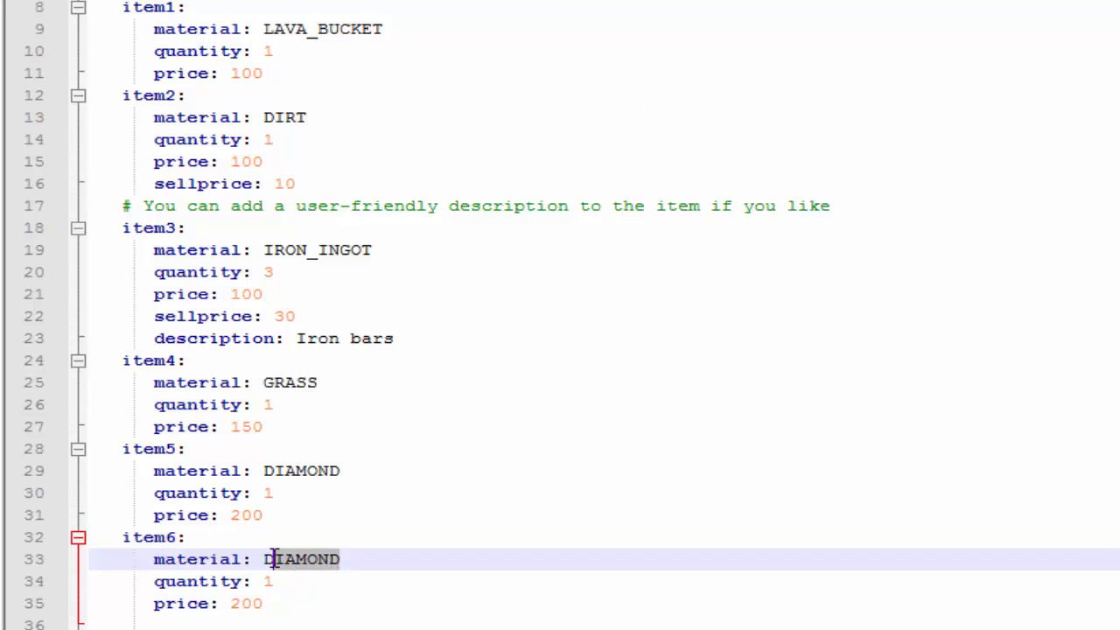
type("Gra")
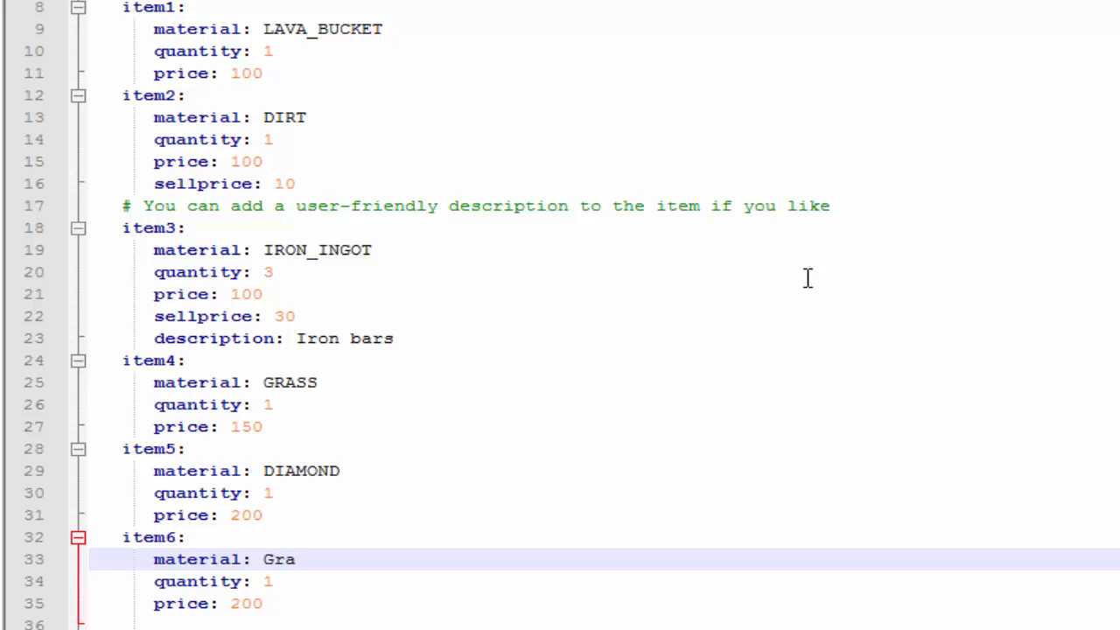
type("S")
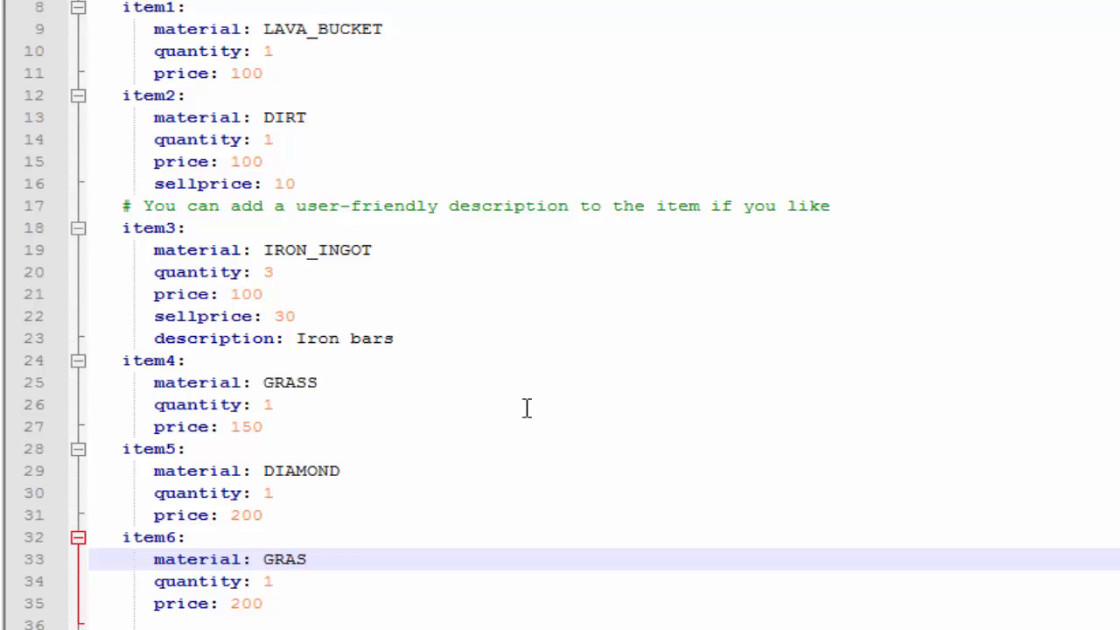
type("S")
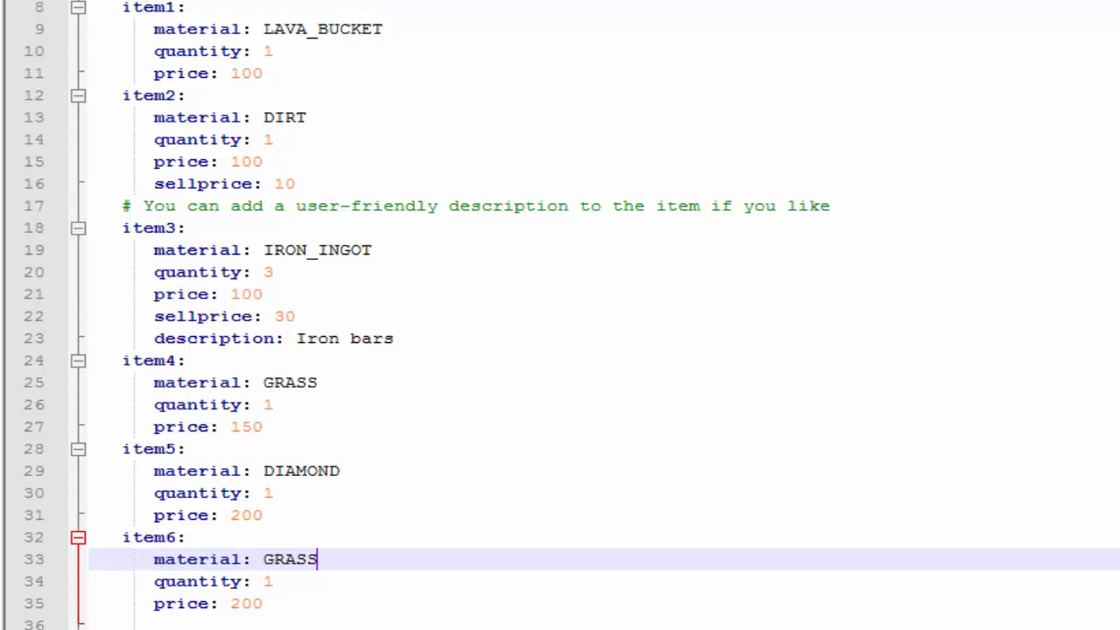
scroll("down", 3)
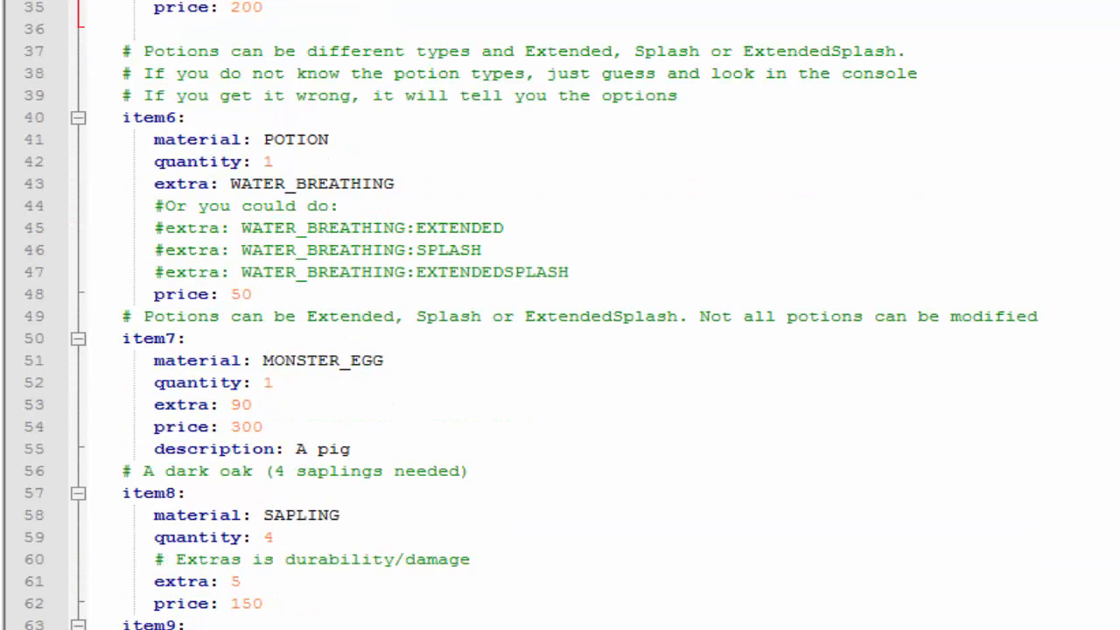
scroll("down", 3)
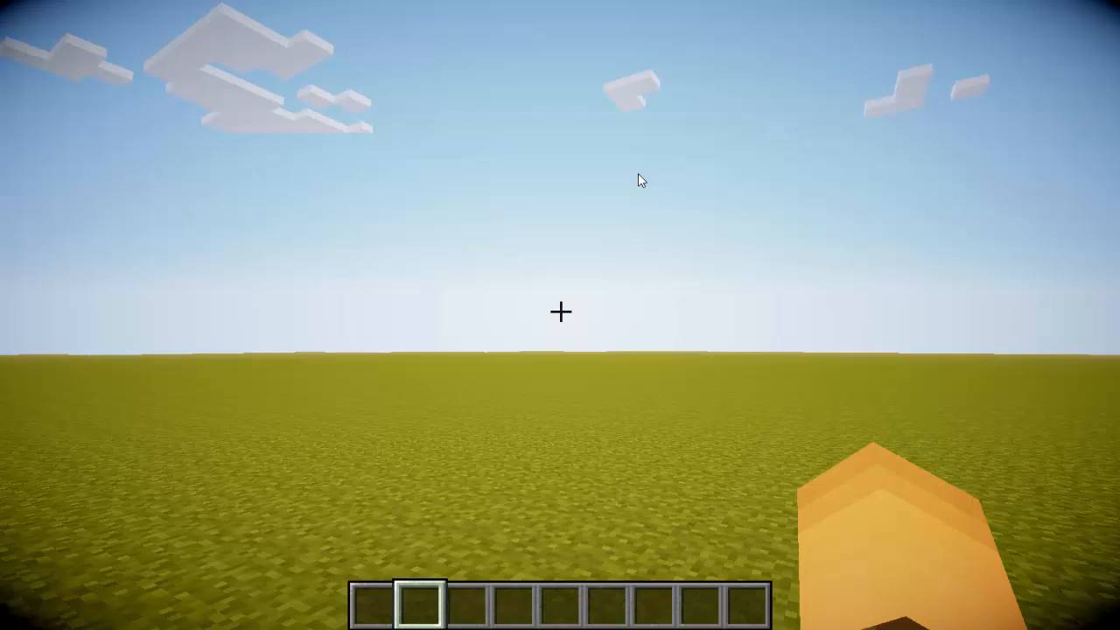
Step: Run /island and open the Commands control panel
type("/island")
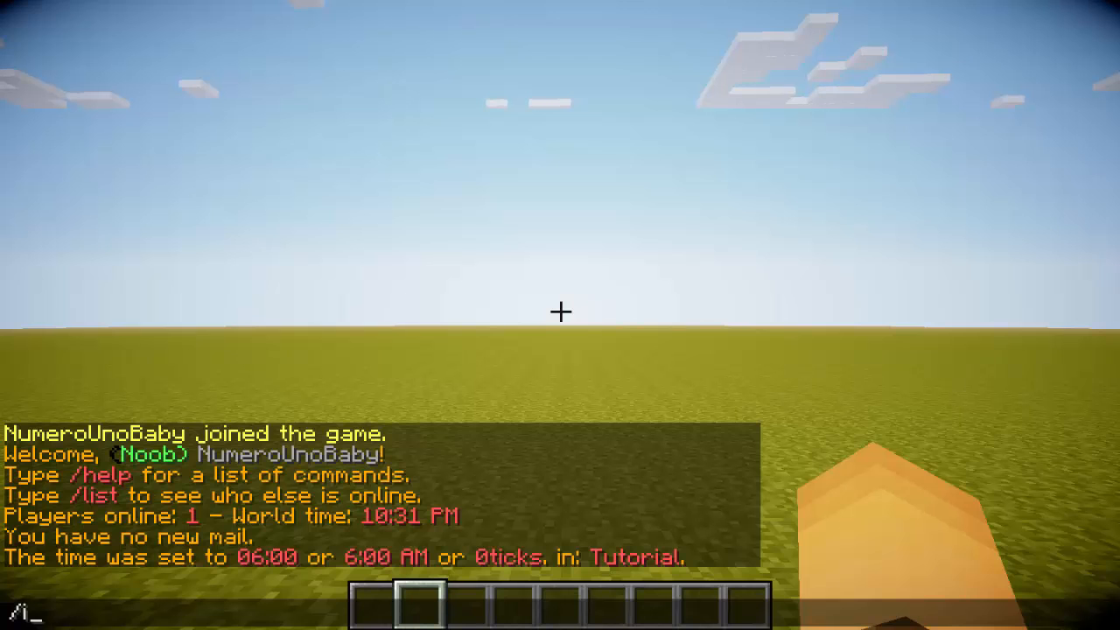
key("e")
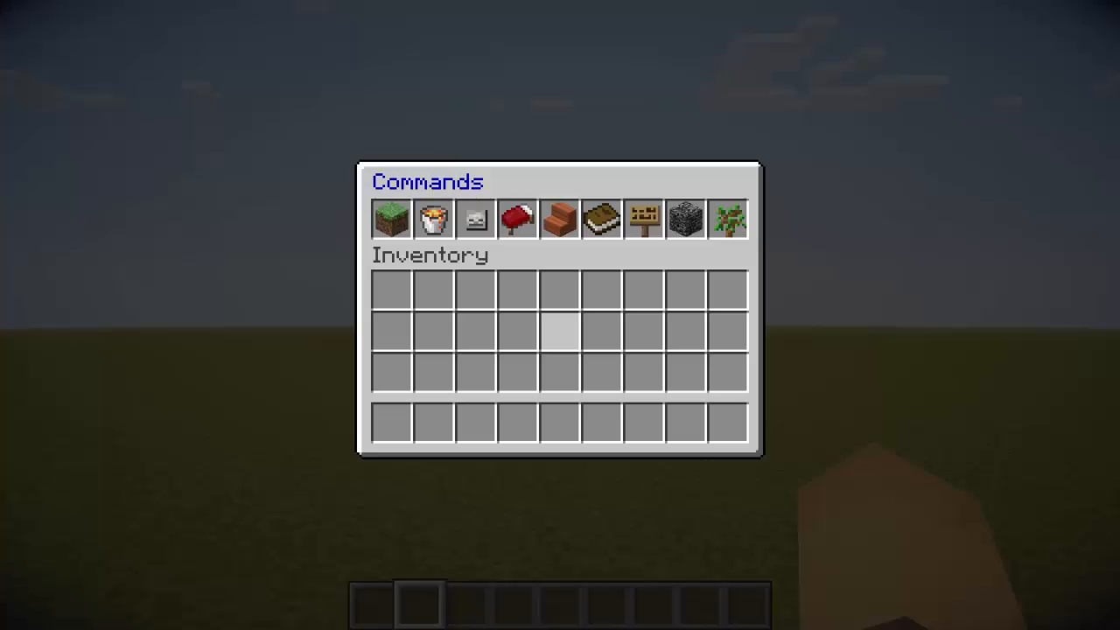
mouse_move(432, 219)
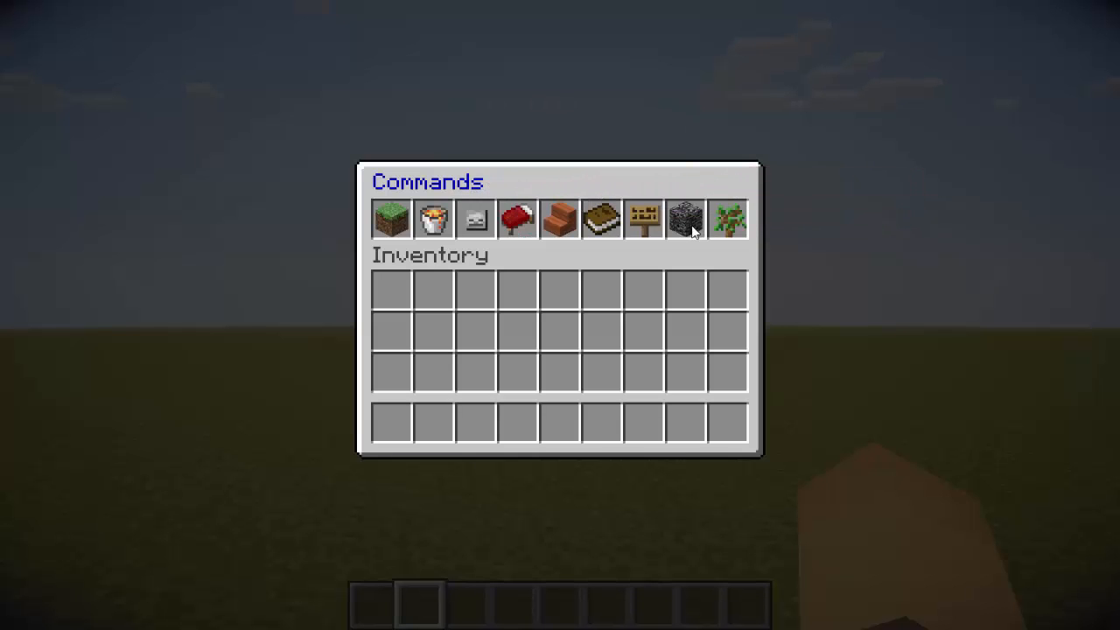
mouse_move(601, 221)
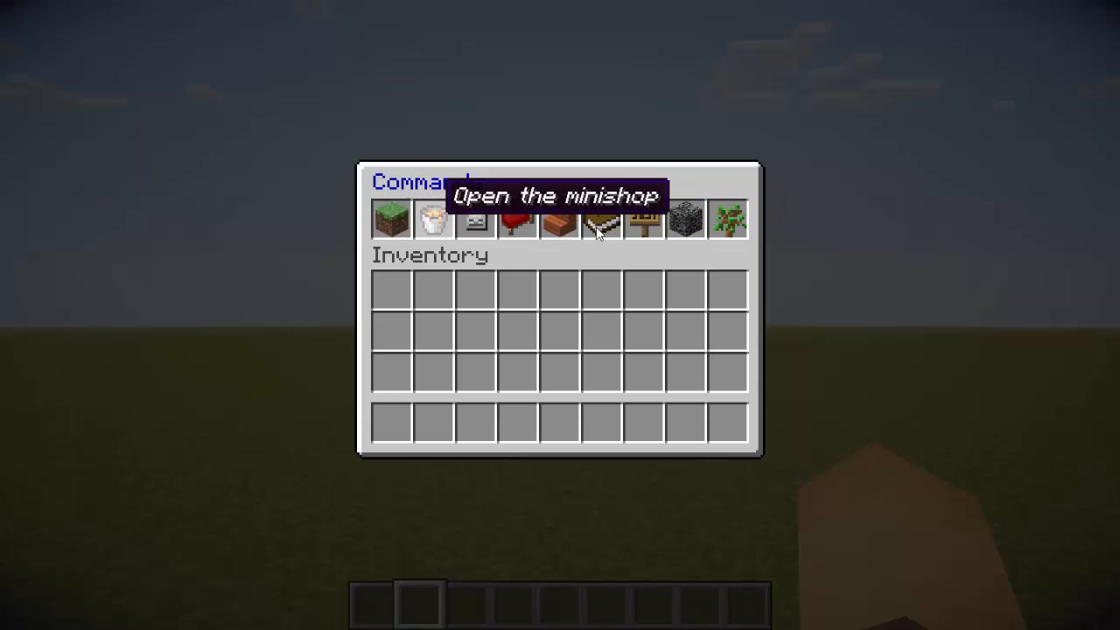
mouse_move(434, 221)
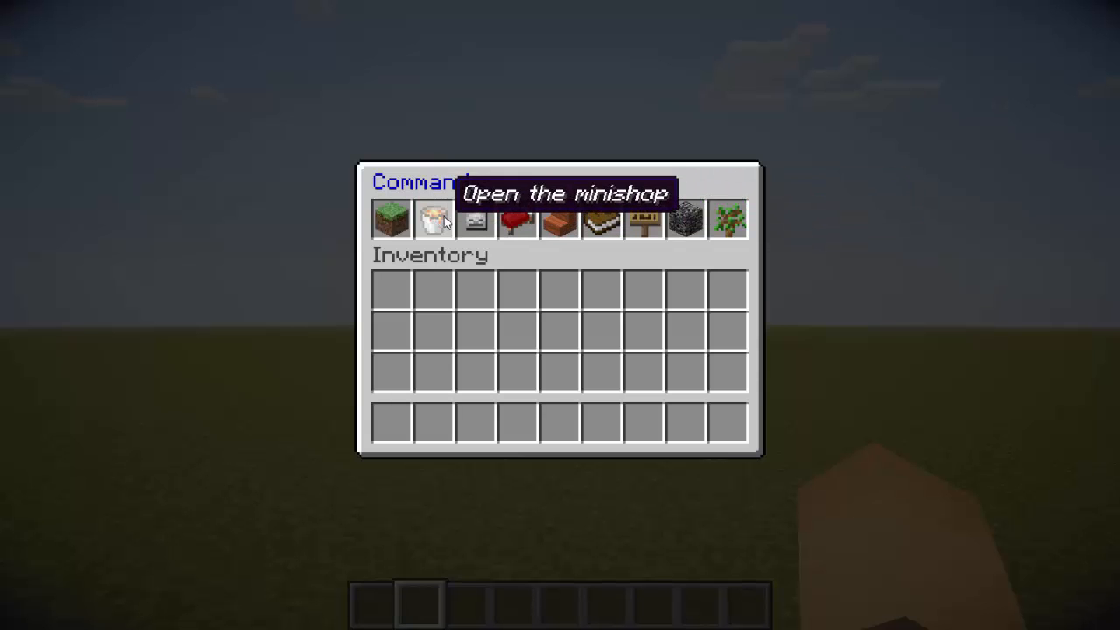
mouse_move(729, 219)
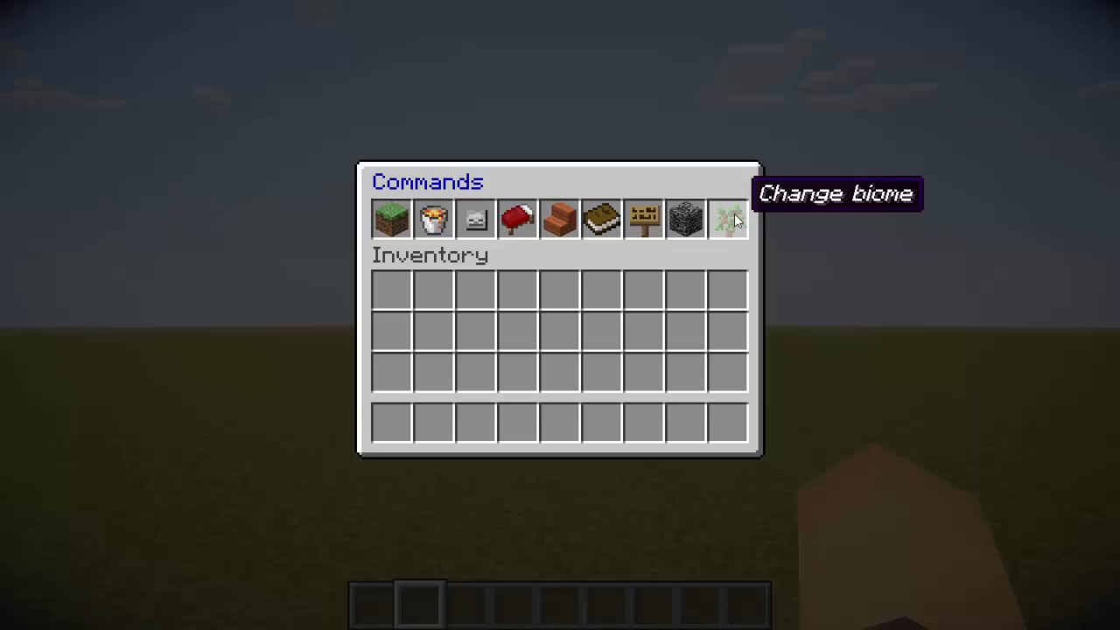
mouse_move(718, 221)
type("/")
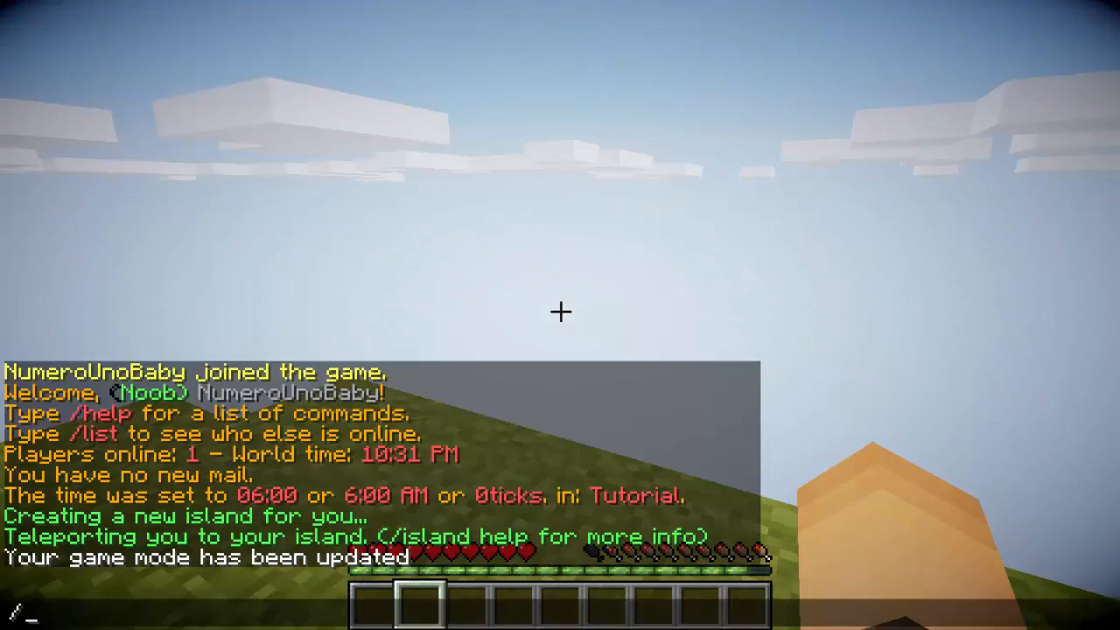
Step: Reopen the Commands panel after arriving on the new island
key("e")
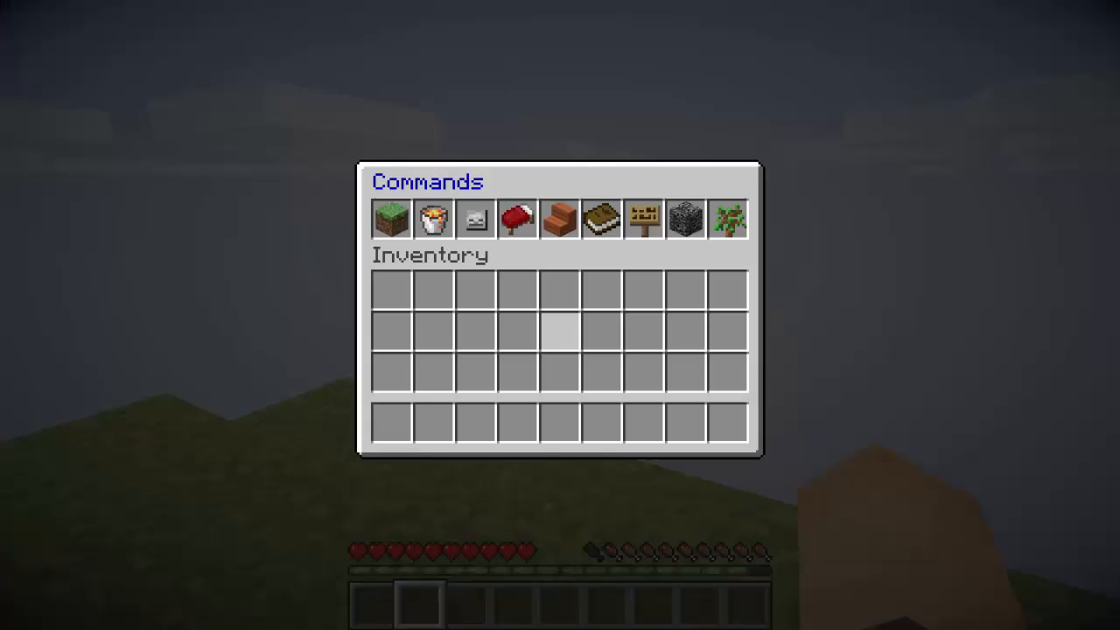
mouse_move(517, 218)
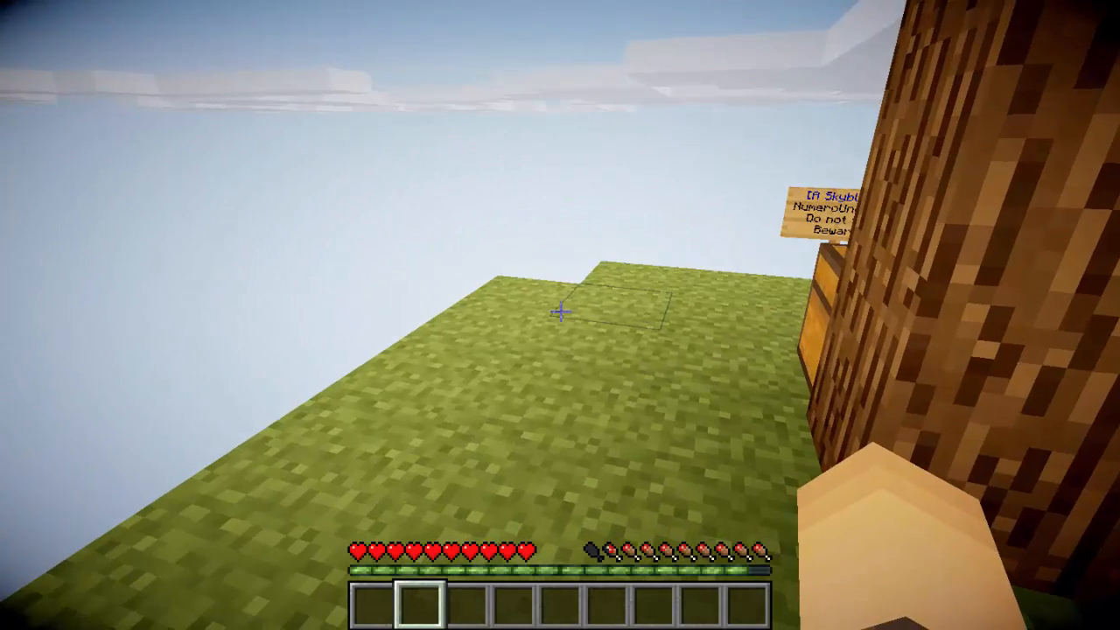
mouse_move(560, 315)
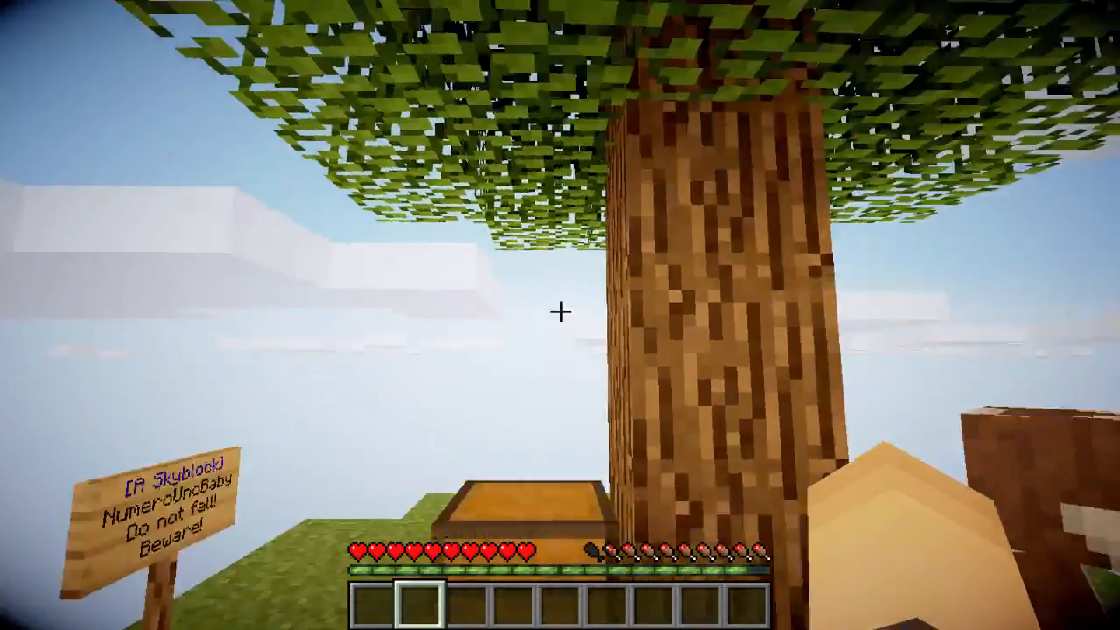
mouse_move(560, 315)
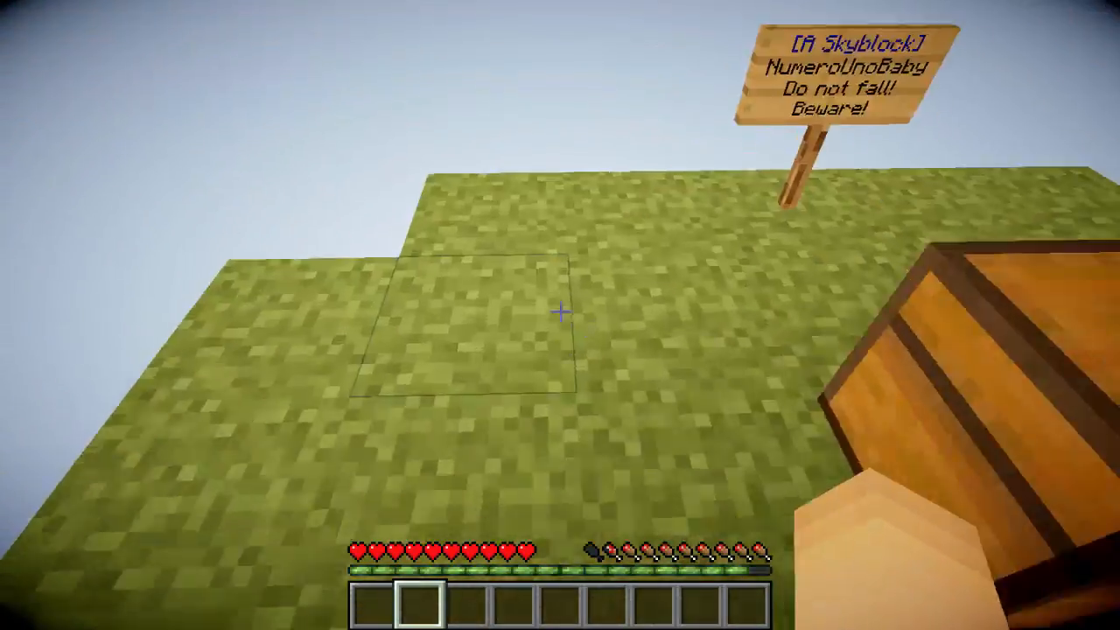
mouse_move(560, 315)
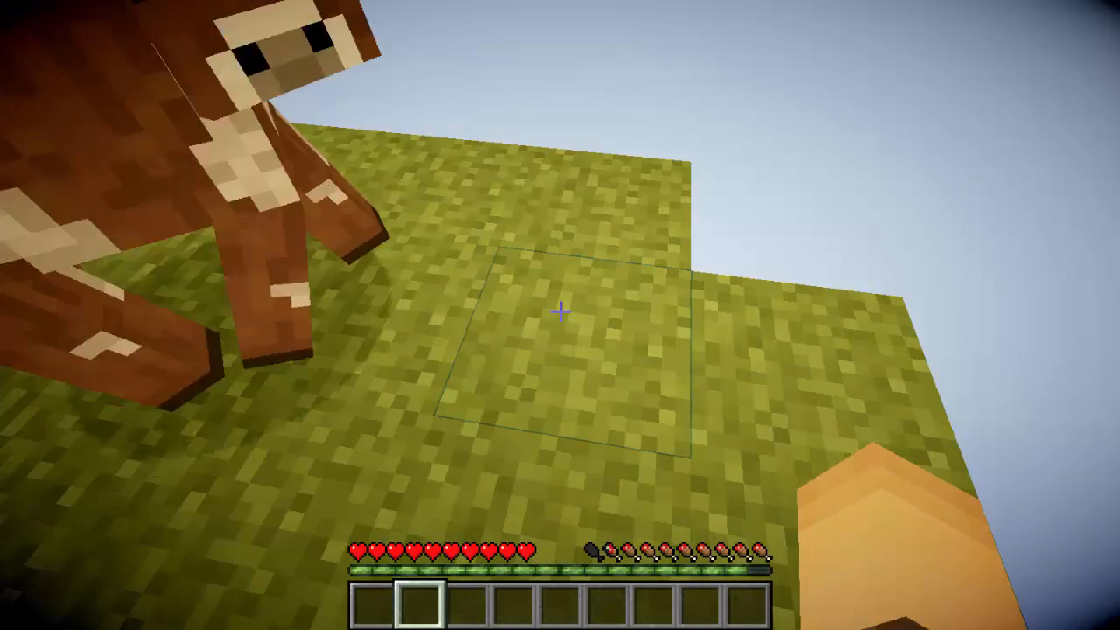
Step: Make the island the server spawn with /asadmin setspawn, then /asadmin register NumeroUnoBaby
type("/asadmin set")
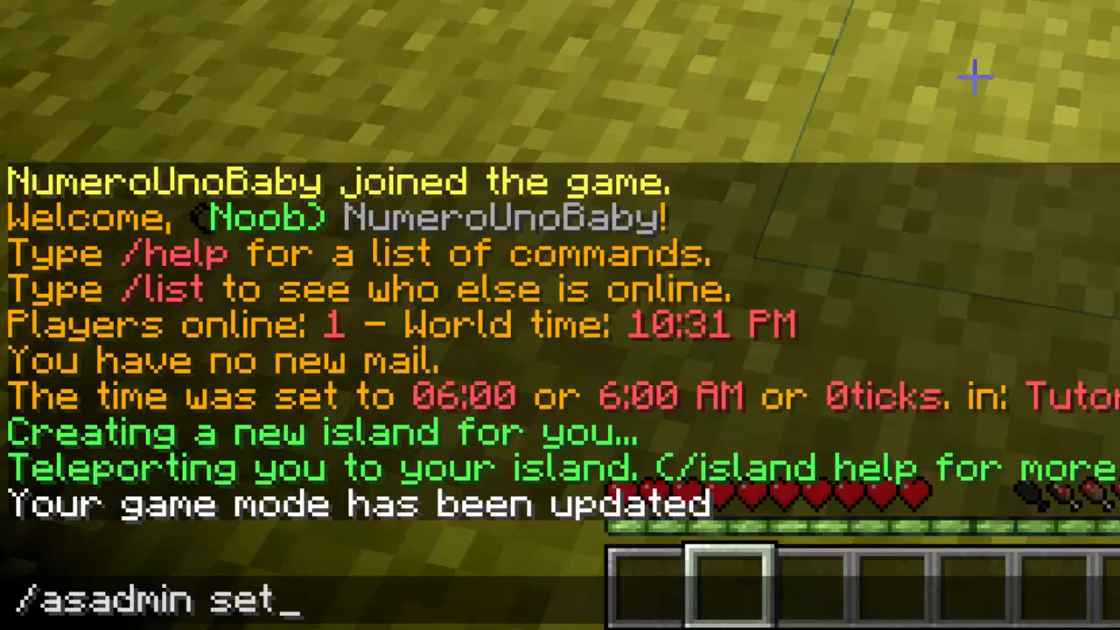
key("enter")
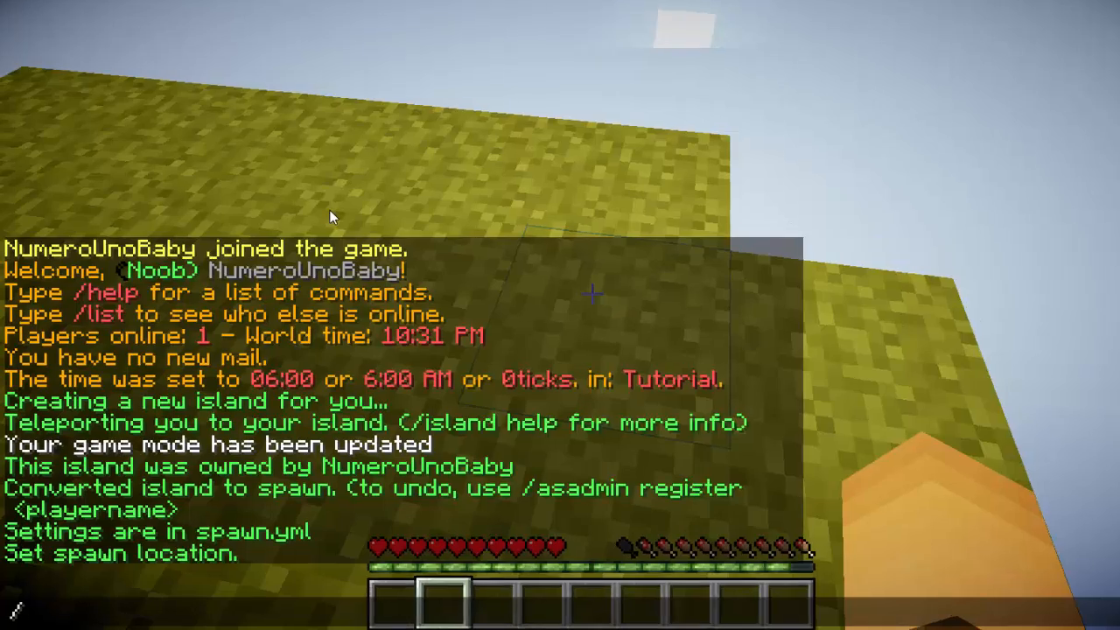
type("/asadmin")
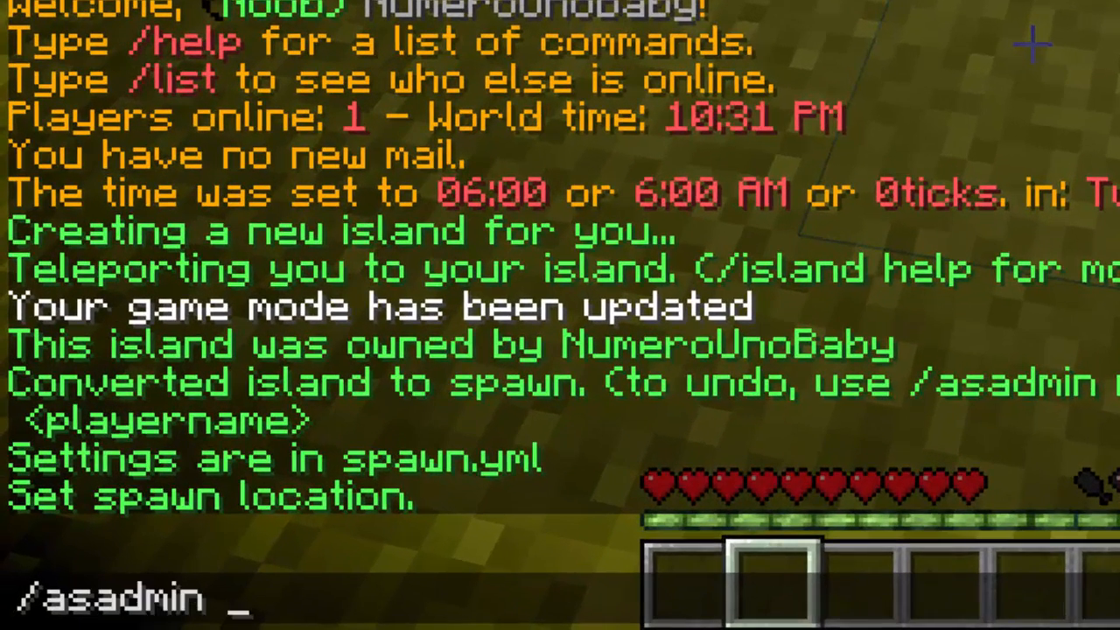
type("register")
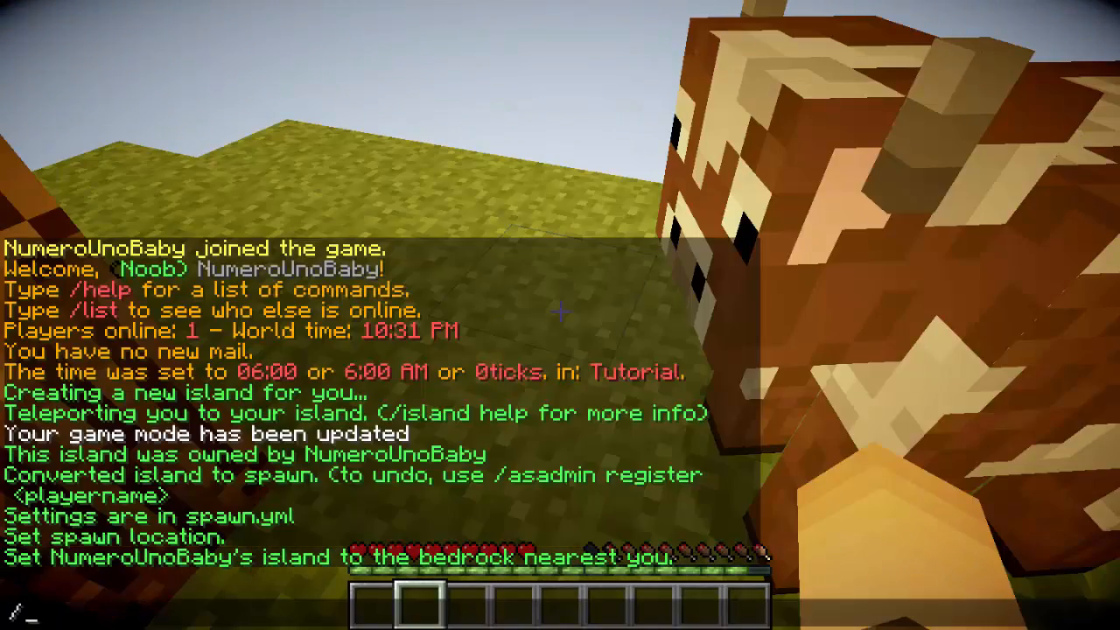
Step: Enter 'island invite NumeroUn' in chat, then place a sign reading WELCOME
type("island invite")
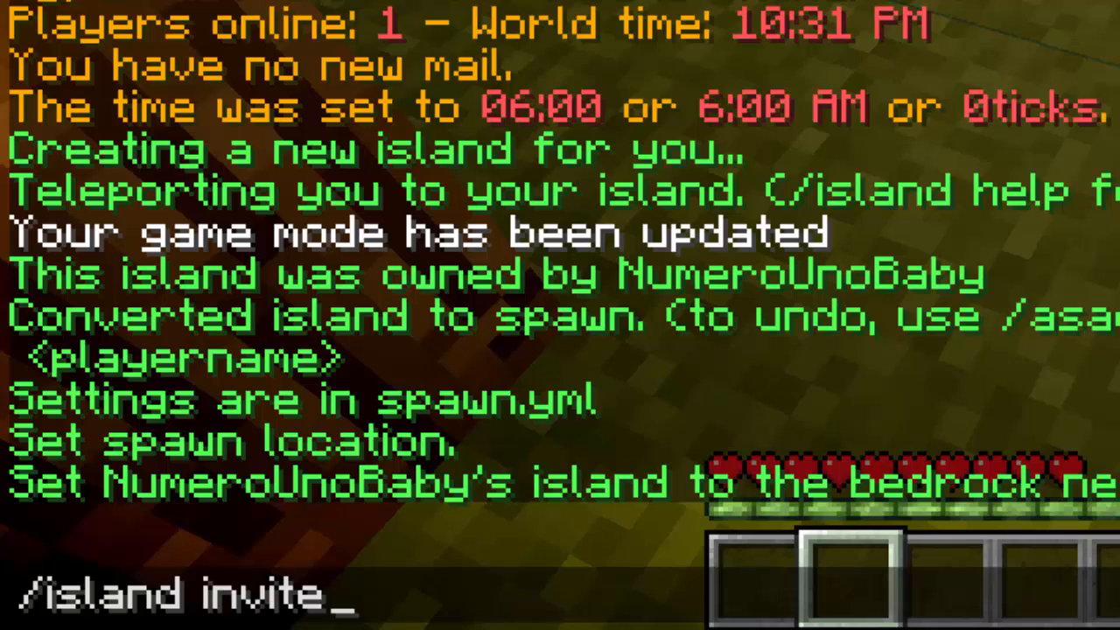
type("NumeroUn")
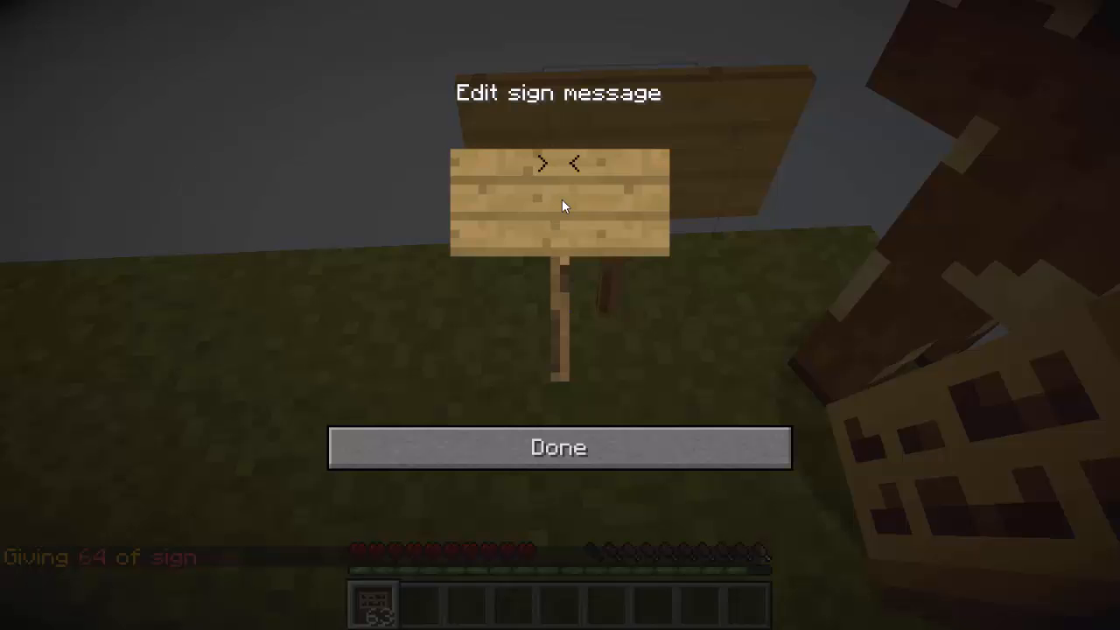
type("WELCOME]")
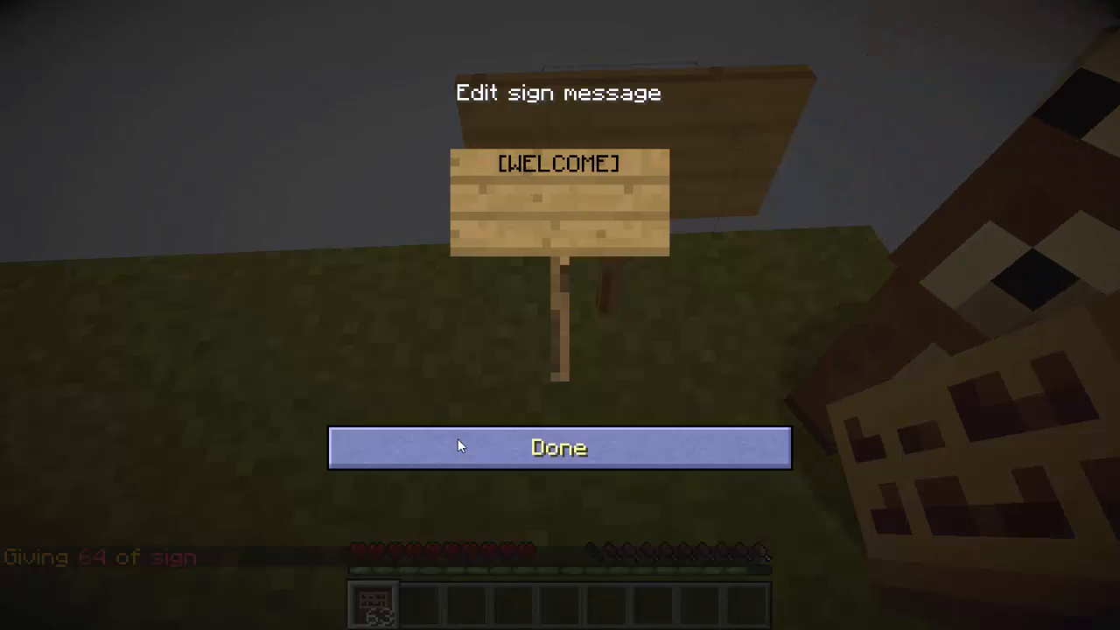
left_click(558, 447)
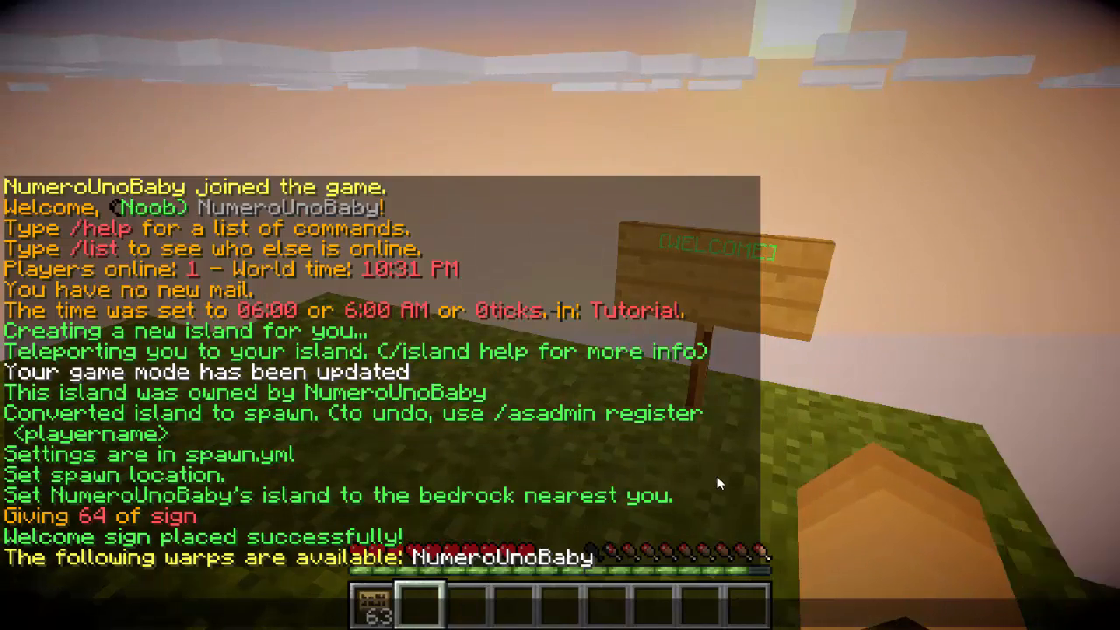
type("/island")
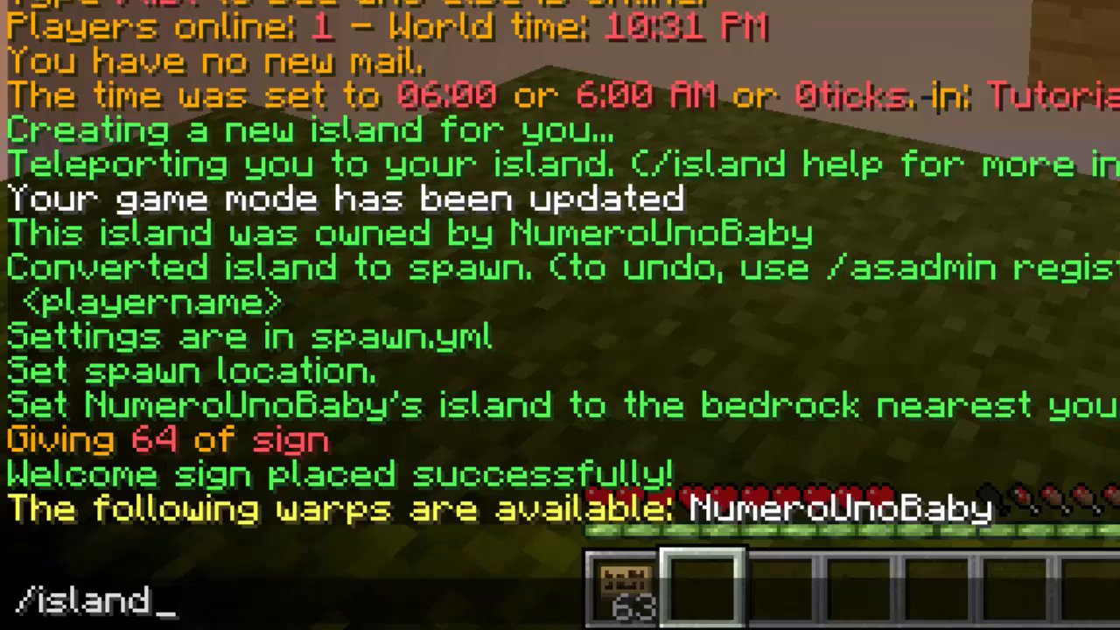
type("warp Num")
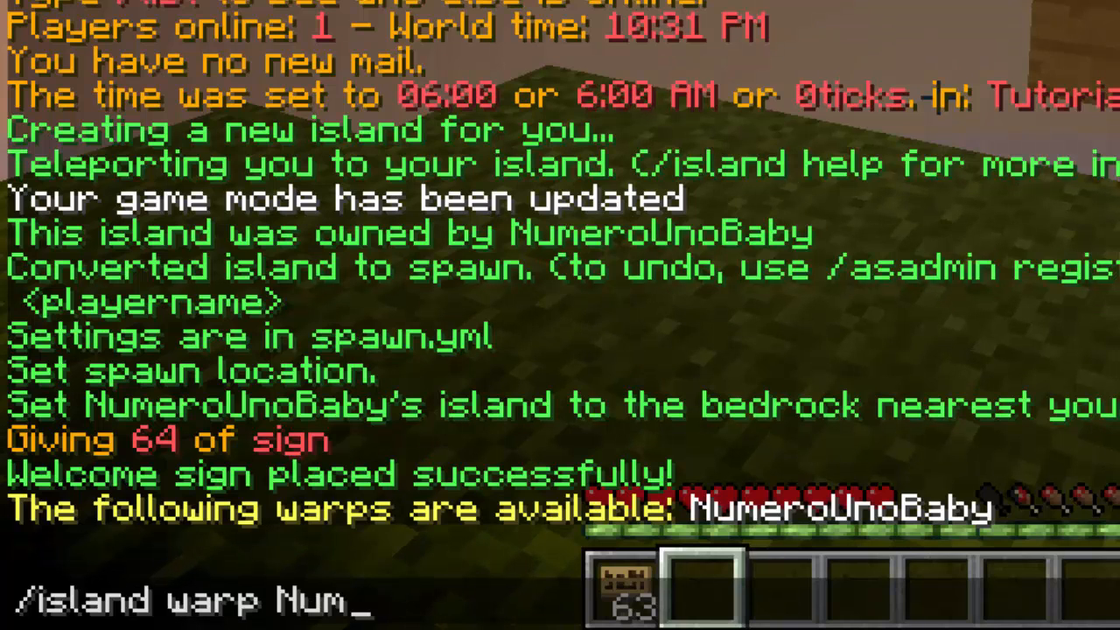
type("ero")
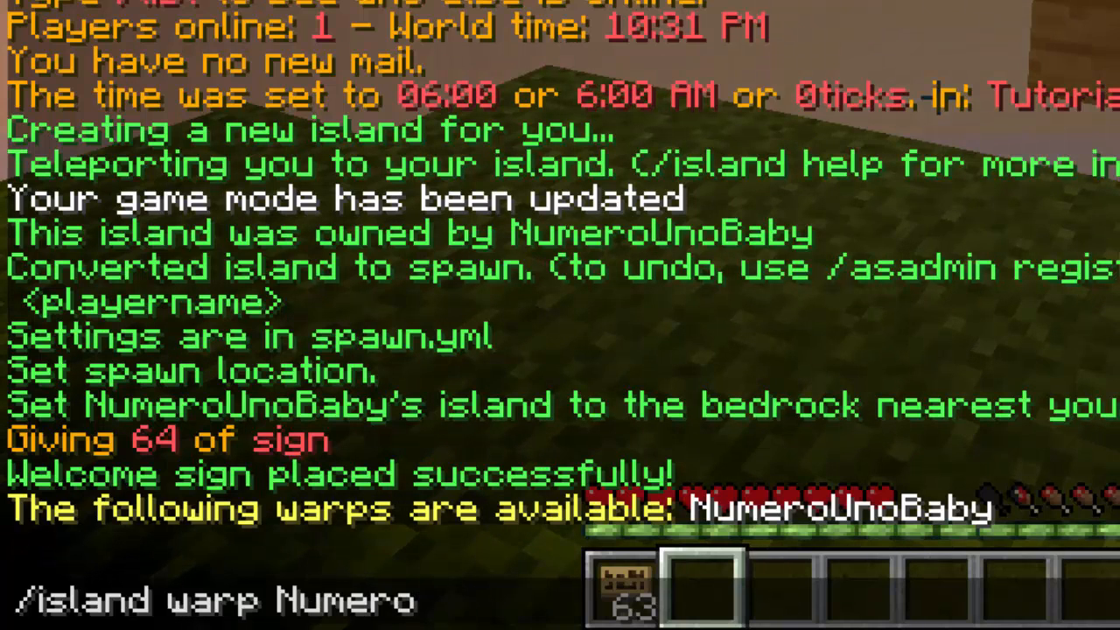
key("Enter")
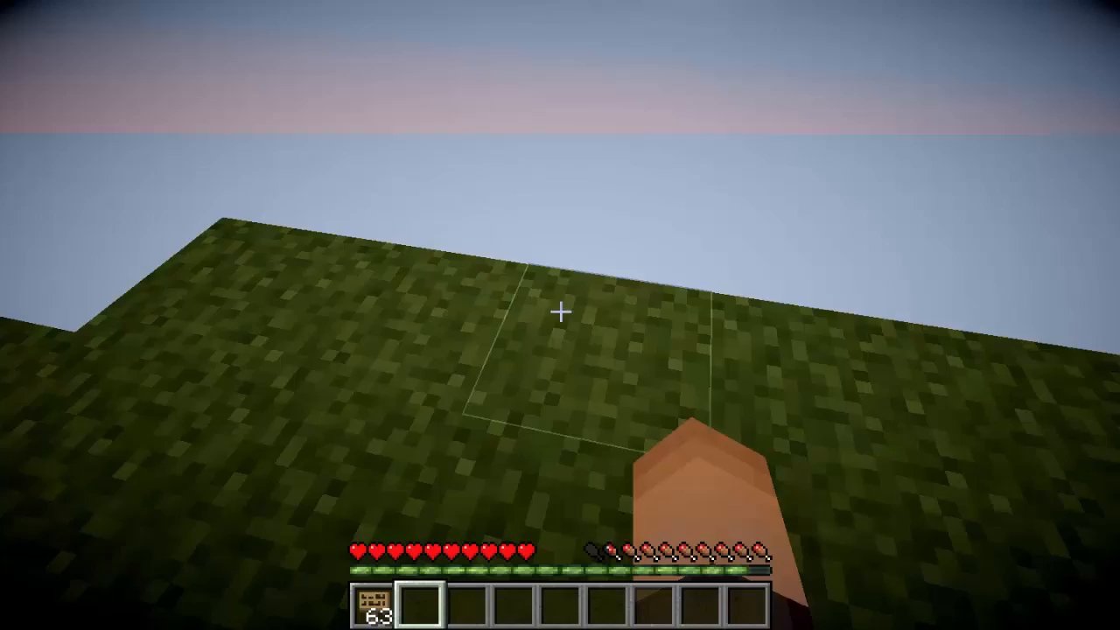
mouse_move(560, 312)
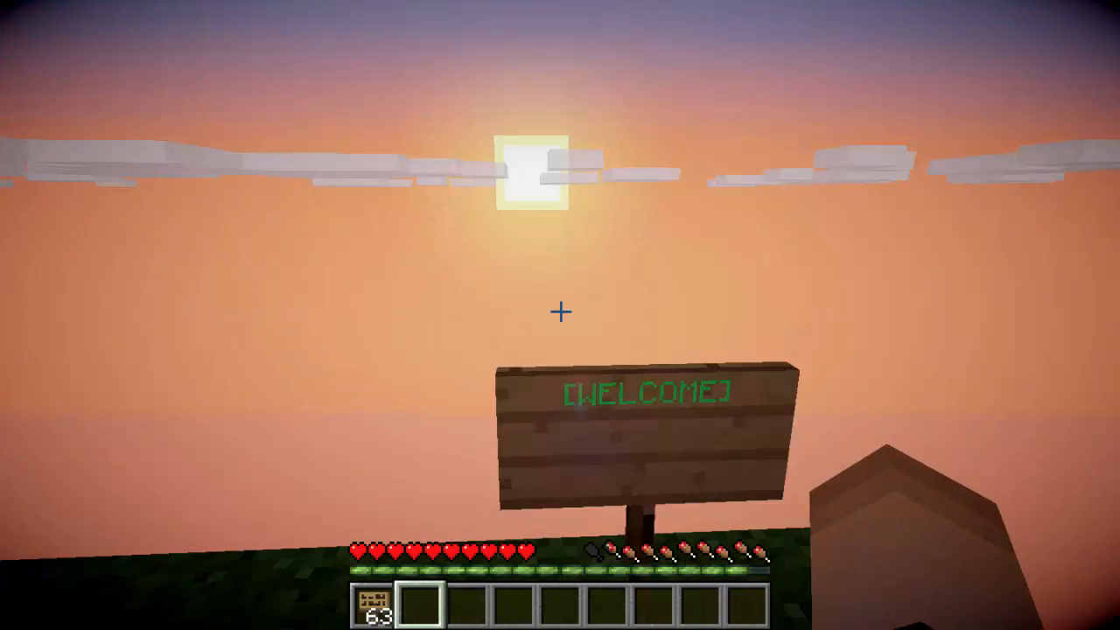